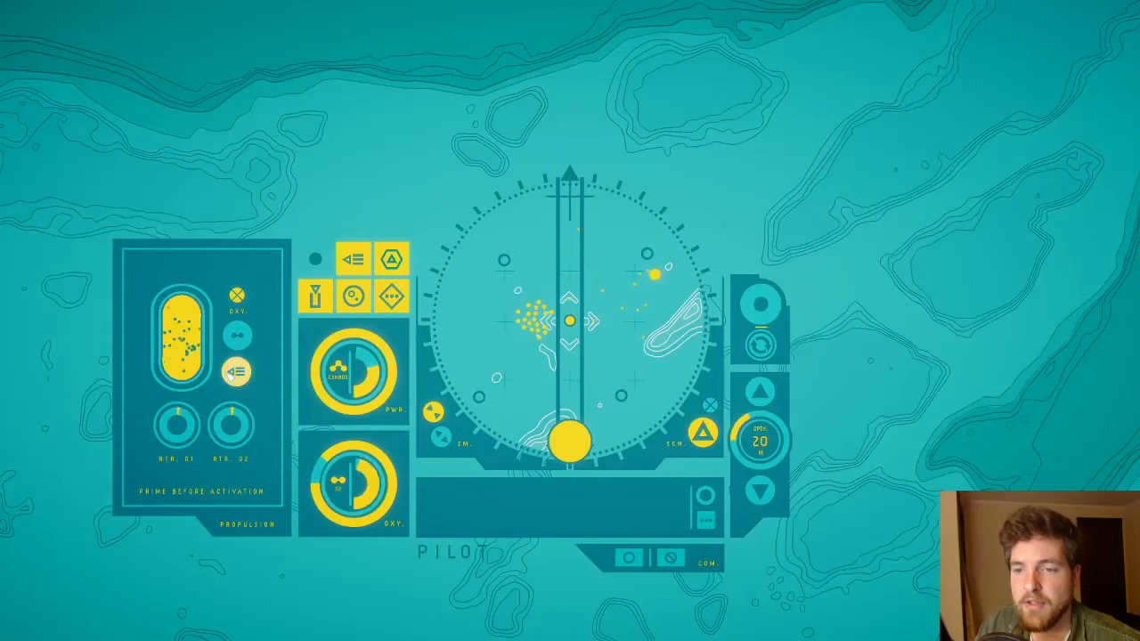
Step: Switch the sonar to map mode to show nearby waypoint markers at 20 metres
{"action": "left_click", "coordinate": [234, 369]}
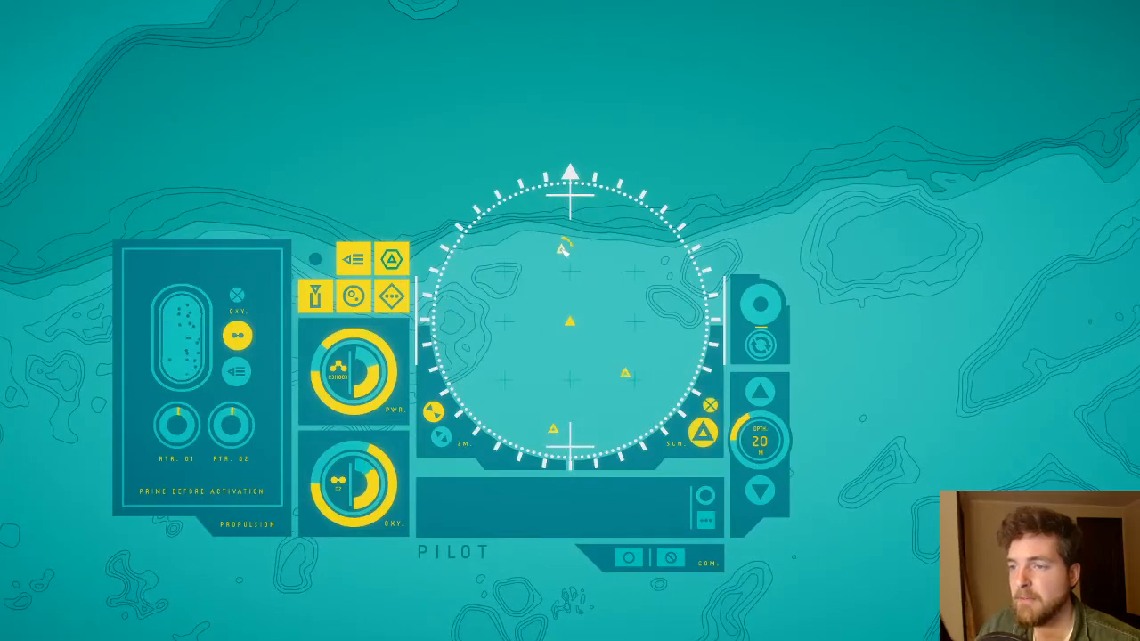
Step: Pick a waypoint on the map and travel toward the rocky ridge
{"action": "left_click", "coordinate": [761, 304]}
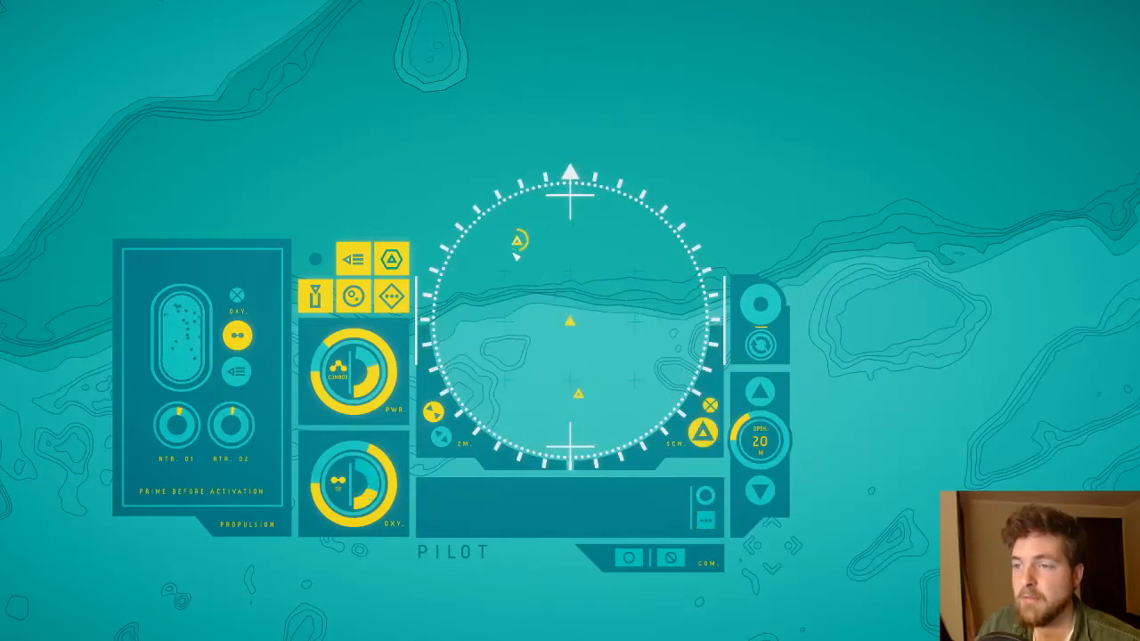
{"action": "left_click", "coordinate": [515, 242]}
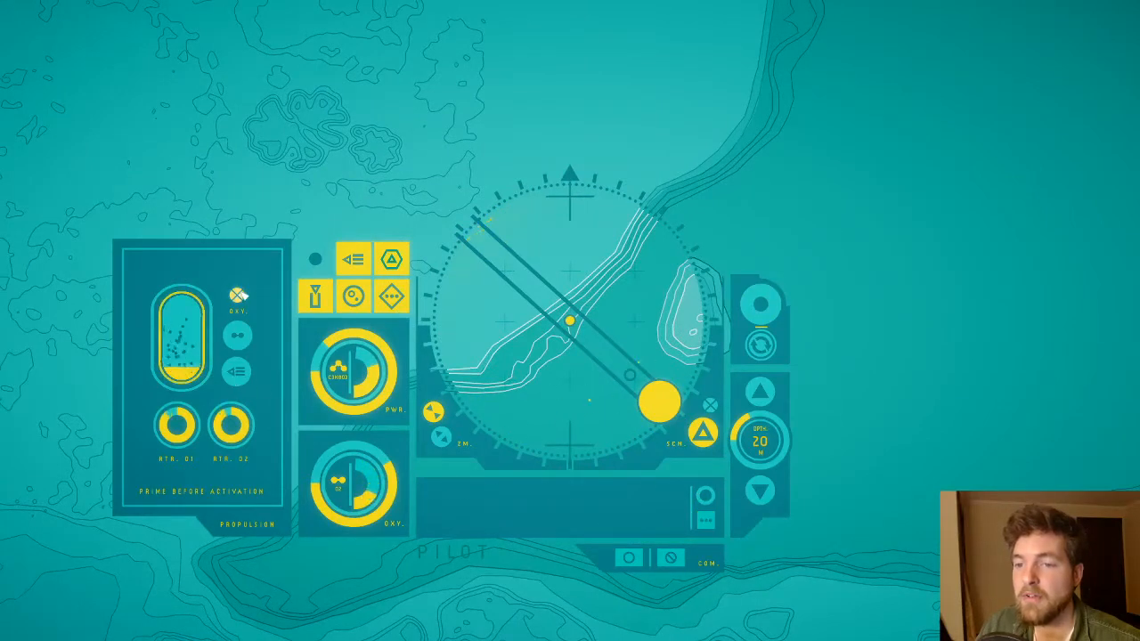
Step: Scan the green-lit seabed region to reveal scattered sample readings
{"action": "left_click", "coordinate": [236, 334]}
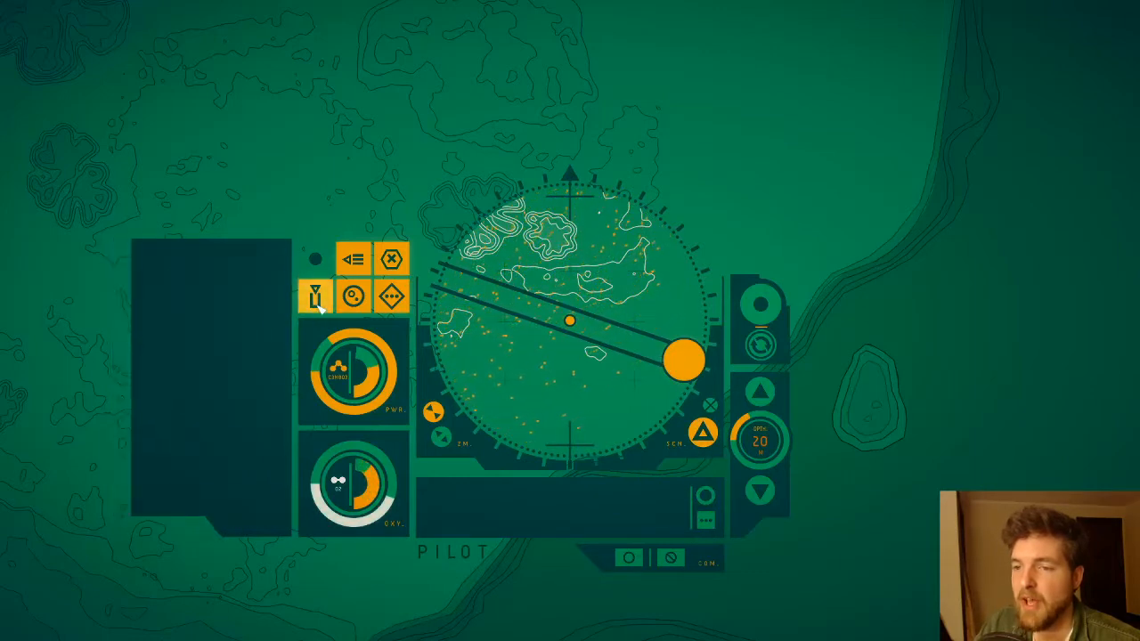
Step: Open the empty Sample Store panel to start collecting specimens
{"action": "left_click", "coordinate": [314, 296]}
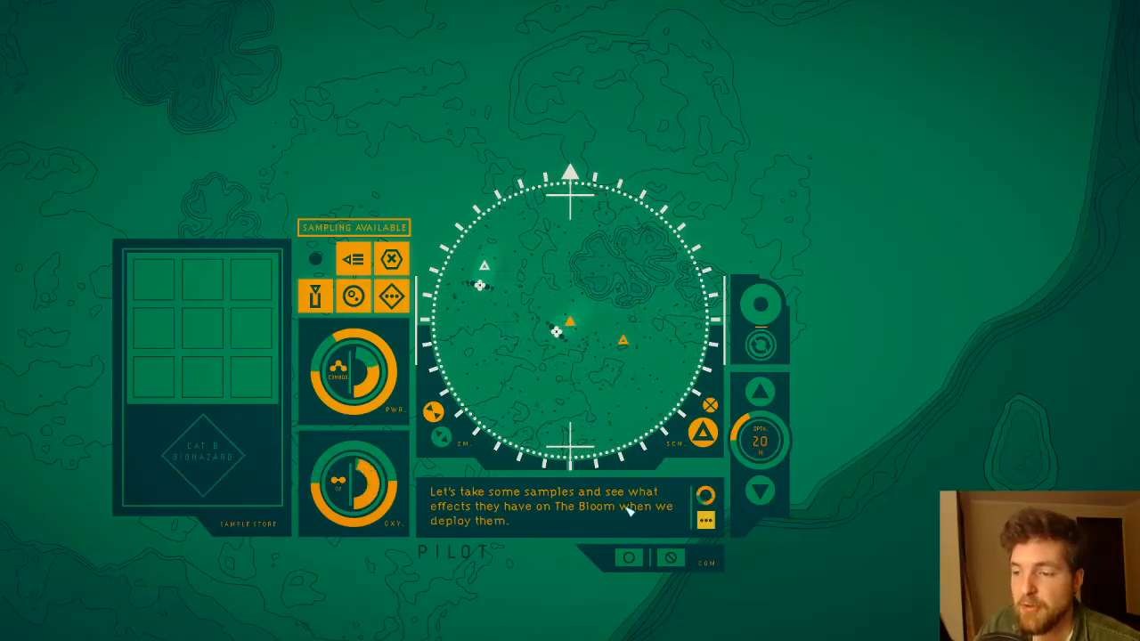
Step: Log the bivalve creature and read its burrow observation
{"action": "left_click", "coordinate": [702, 519]}
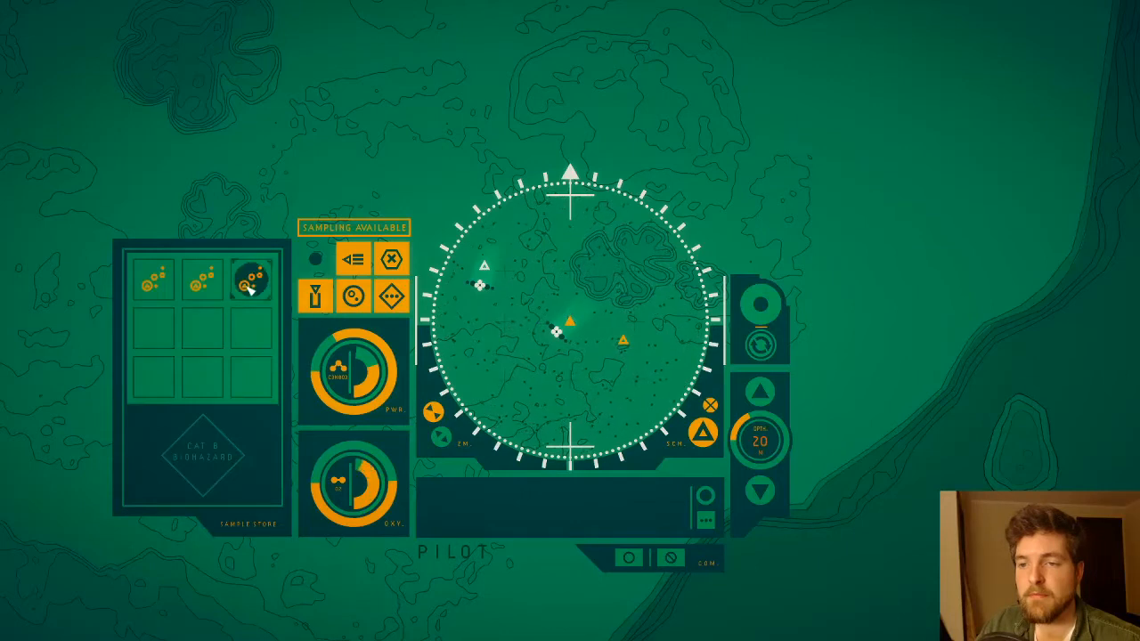
{"action": "left_click", "coordinate": [251, 283]}
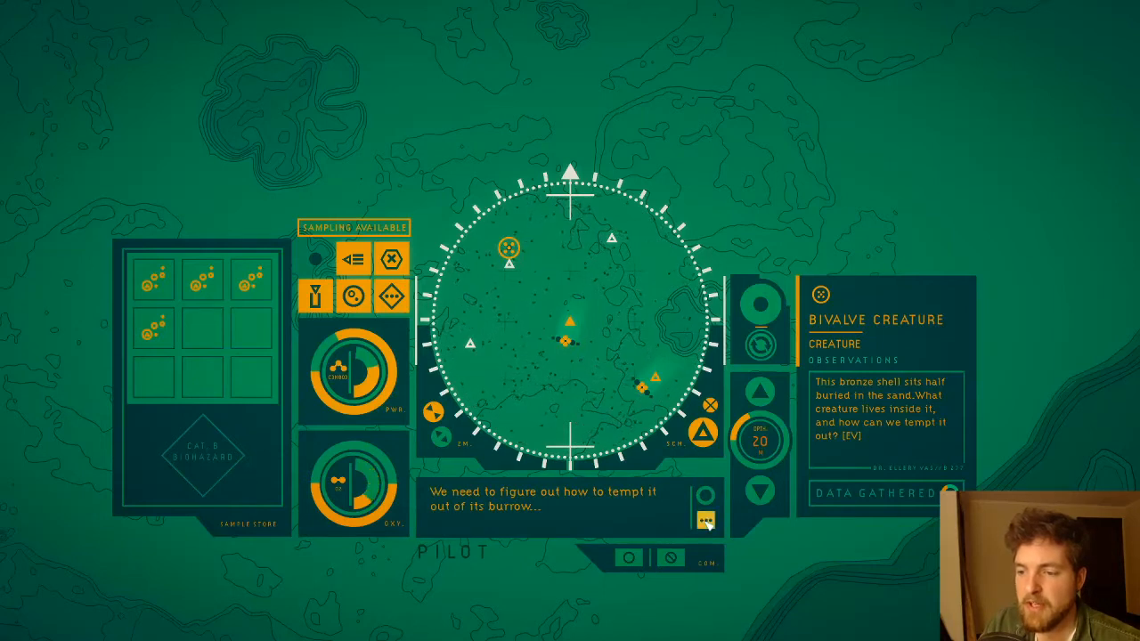
Step: Read the pilot's remaining messages about the bivalve creature
{"action": "left_click", "coordinate": [707, 517]}
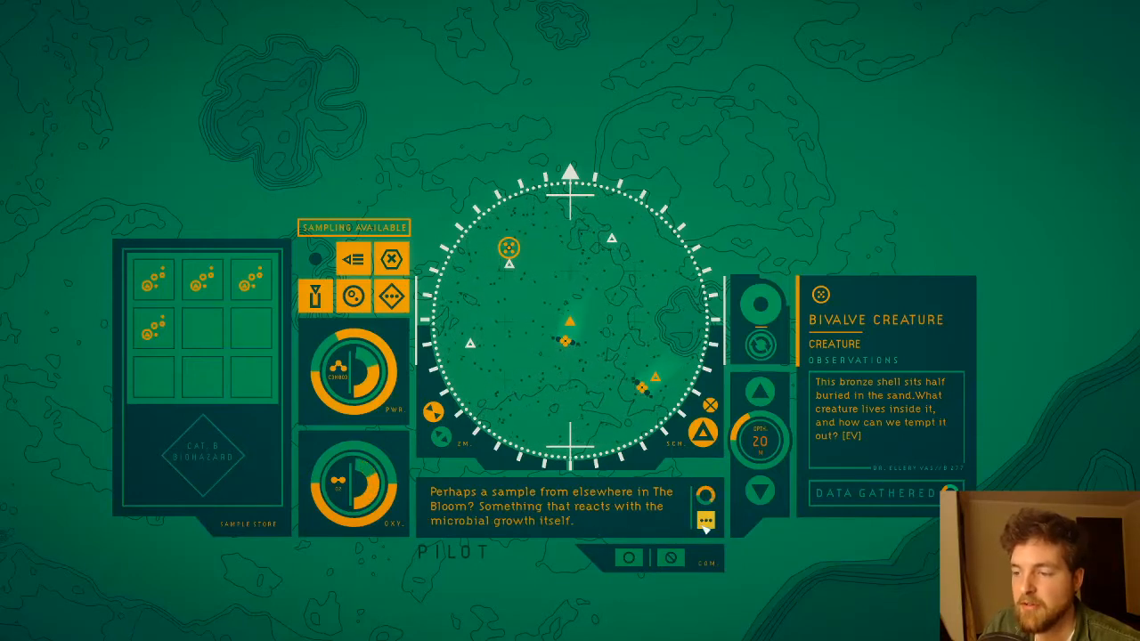
{"action": "left_click", "coordinate": [703, 519]}
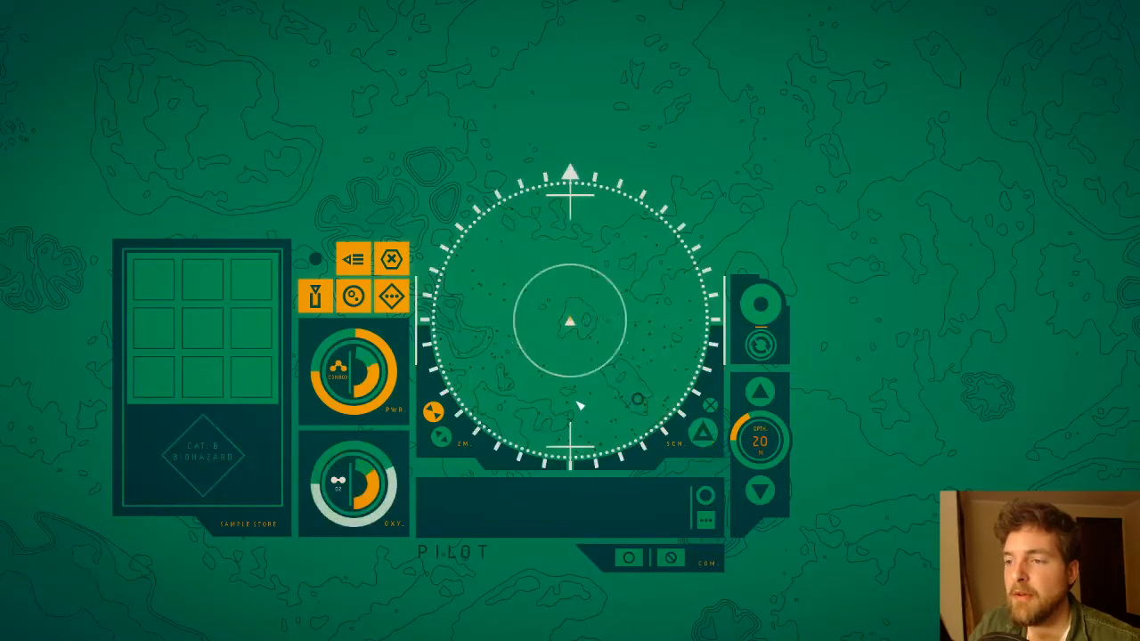
Step: Scan the area and read the shattered-domes colony observation
{"action": "left_click", "coordinate": [499, 261]}
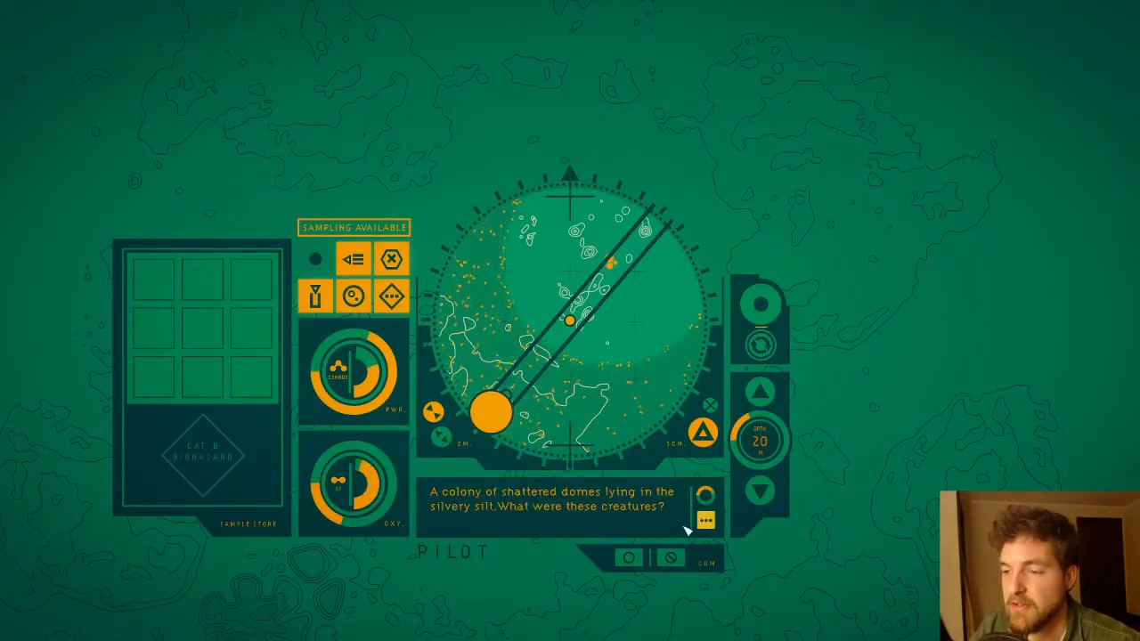
Step: Close the shattered-domes message and resume scanning the dome colony
{"action": "left_click", "coordinate": [704, 517]}
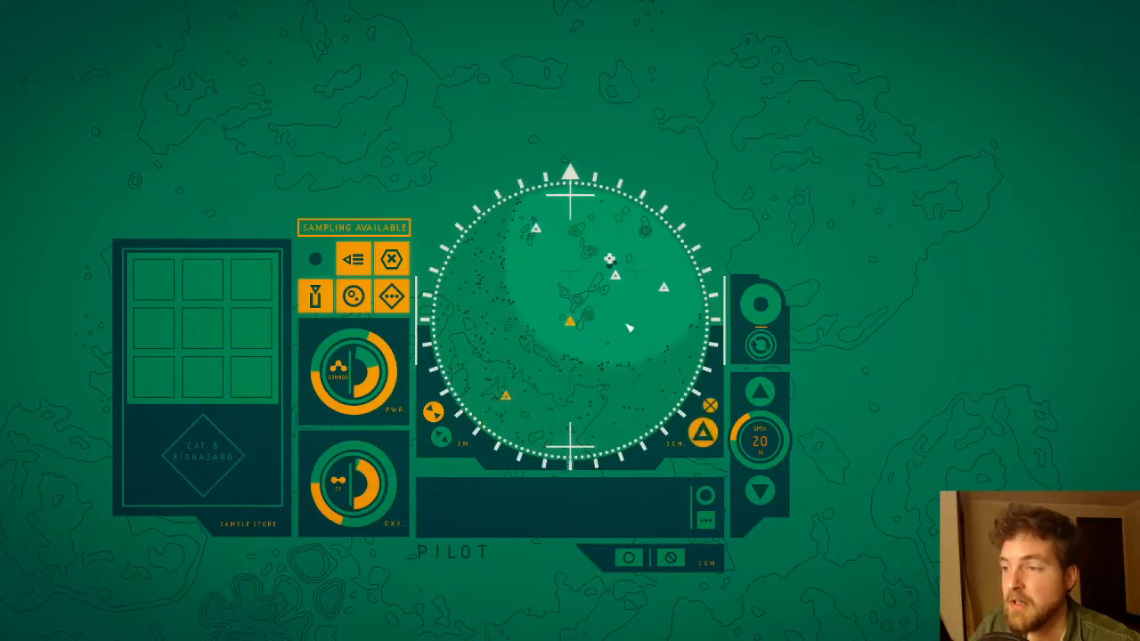
{"action": "left_click", "coordinate": [616, 272]}
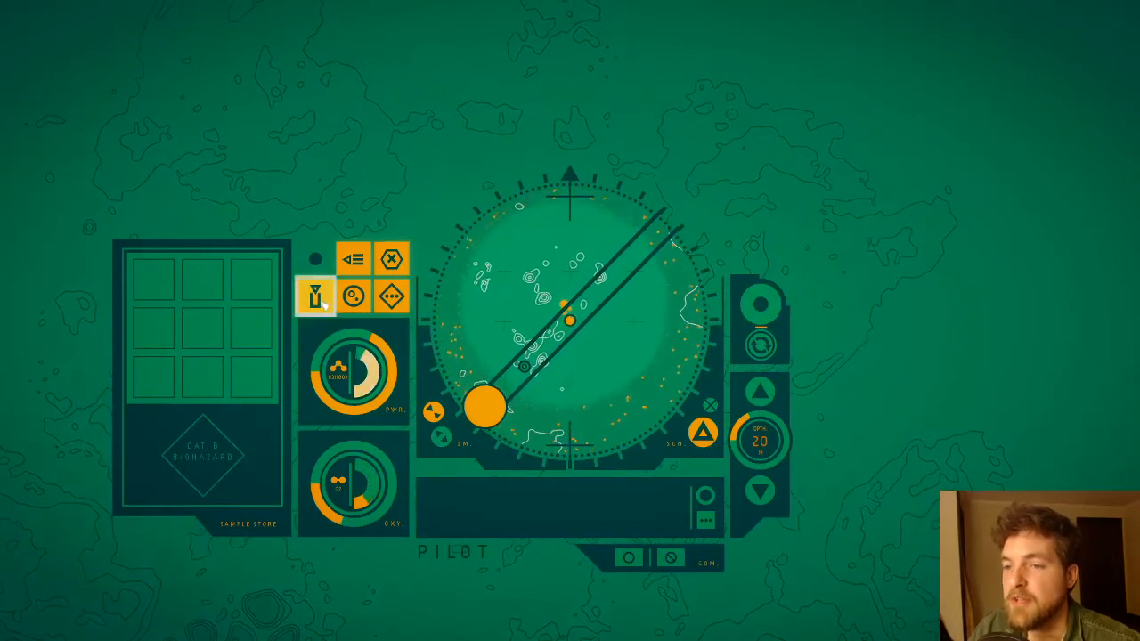
Step: Open the Biosample collector and read the pilot's colony-deployment idea
{"action": "left_click", "coordinate": [314, 295]}
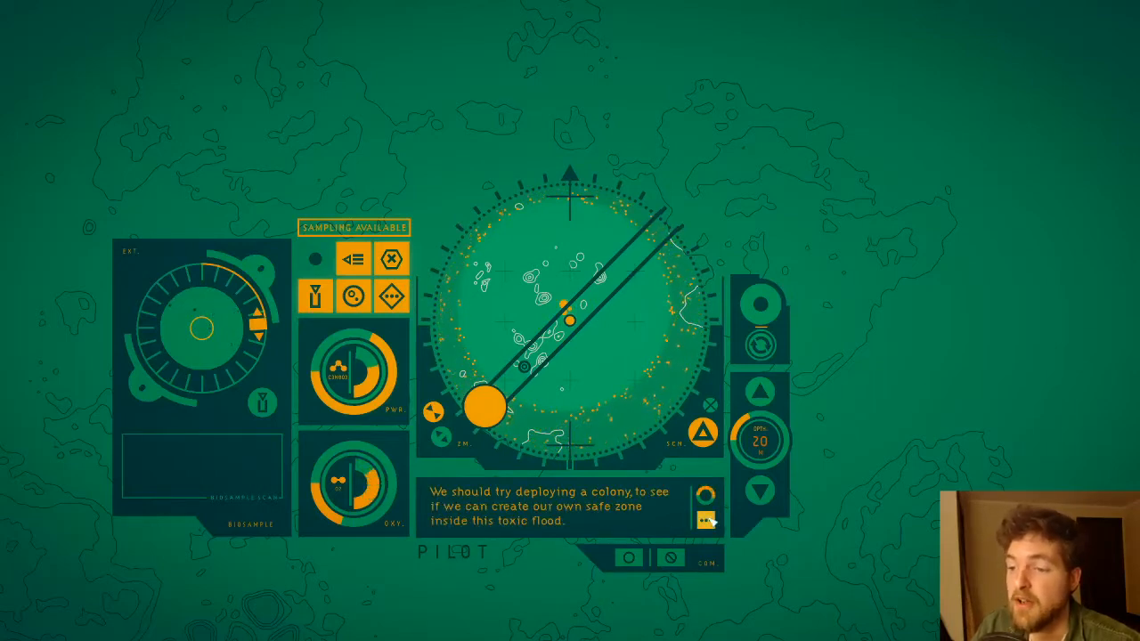
{"action": "left_click", "coordinate": [706, 521]}
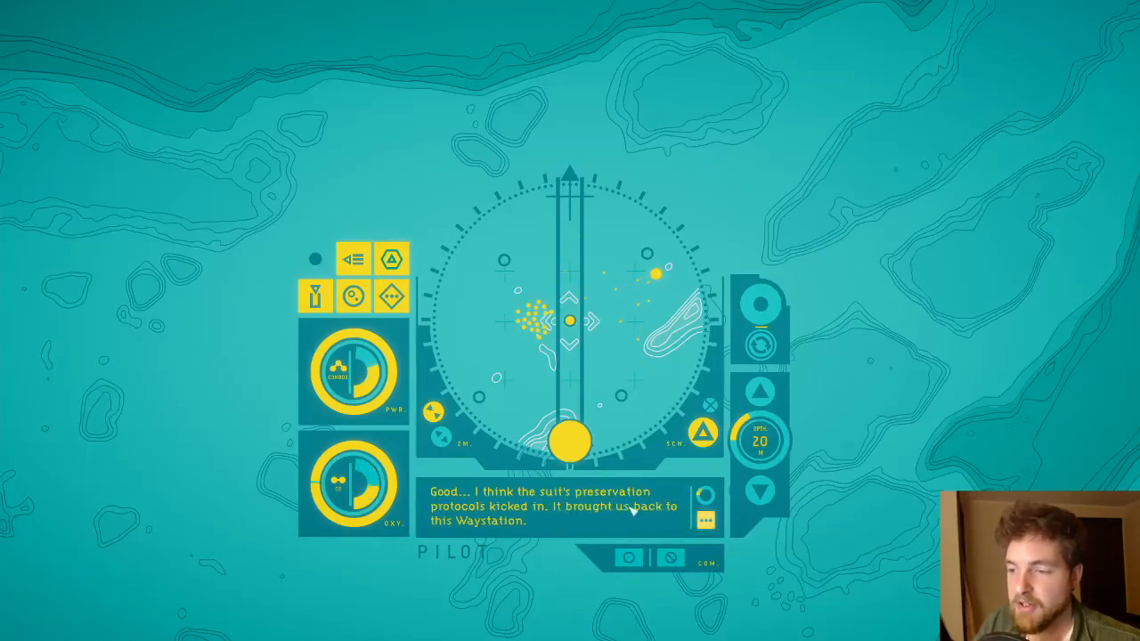
Step: Dismiss the pilot's message and request retrieval back to the base stack
{"action": "left_click", "coordinate": [703, 519]}
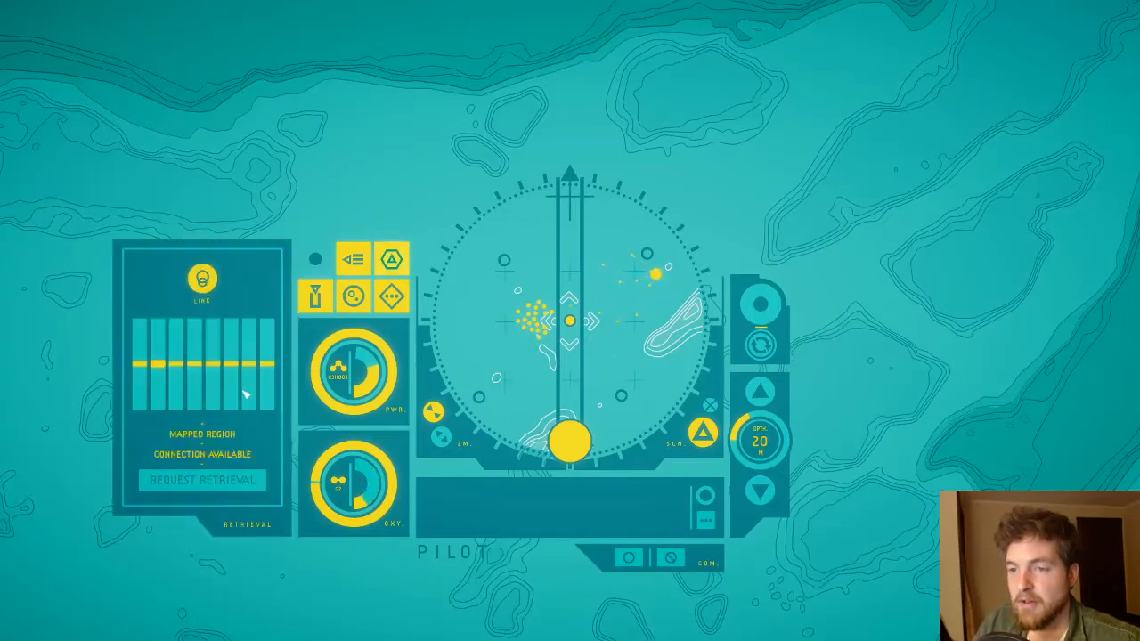
{"action": "left_click", "coordinate": [200, 480]}
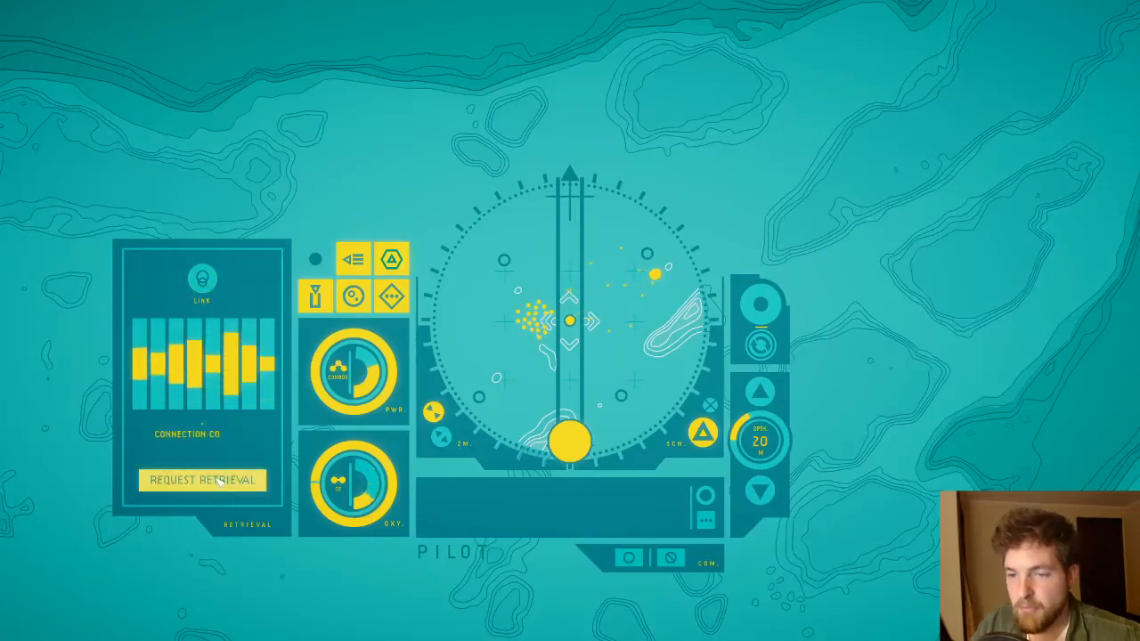
{"action": "left_click", "coordinate": [201, 480]}
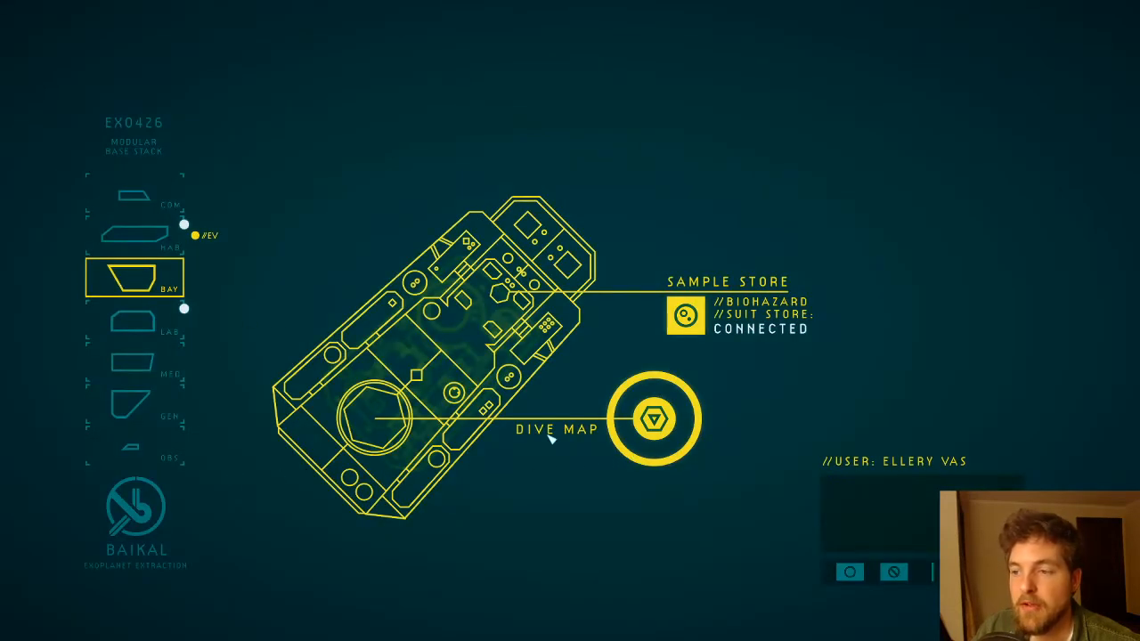
Step: On the dive map, view the SINGSTALK BARK, REEF STALKS ROOT and SINGSTALK TISSUE sites, then pick TABLESTALK GROWTH
{"action": "left_click", "coordinate": [653, 421]}
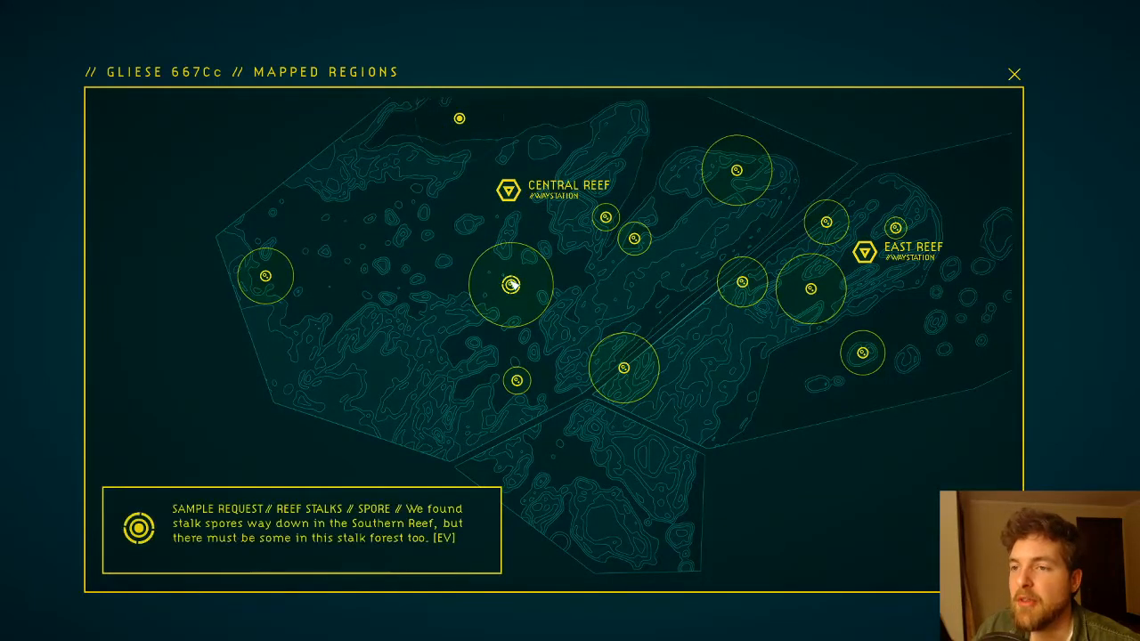
{"action": "mouse_move", "coordinate": [541, 299]}
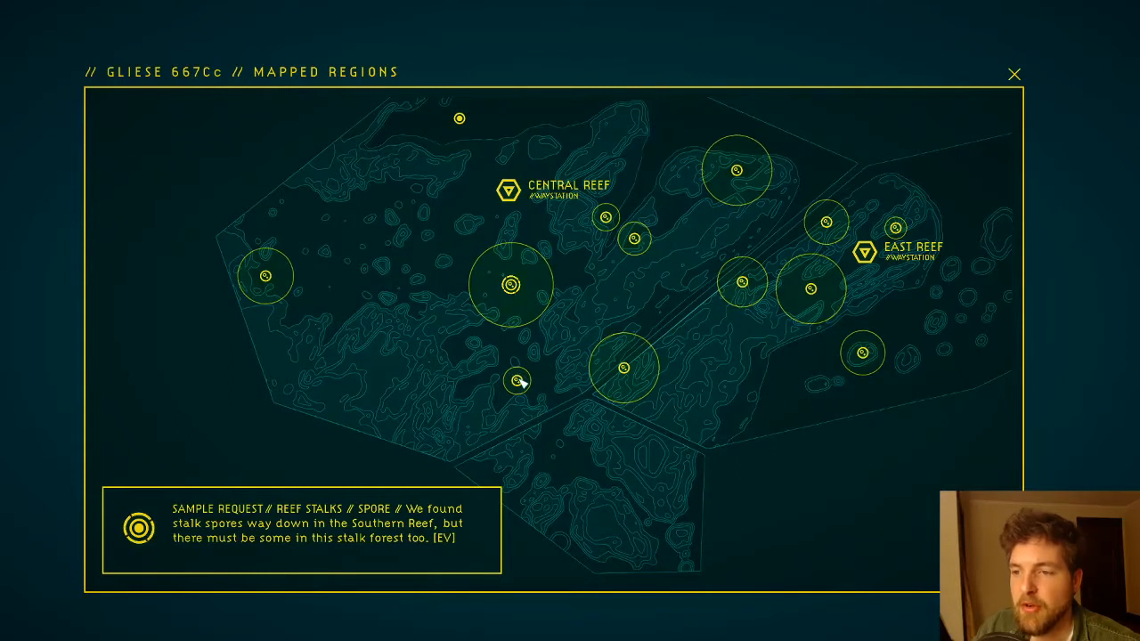
{"action": "left_click", "coordinate": [515, 383]}
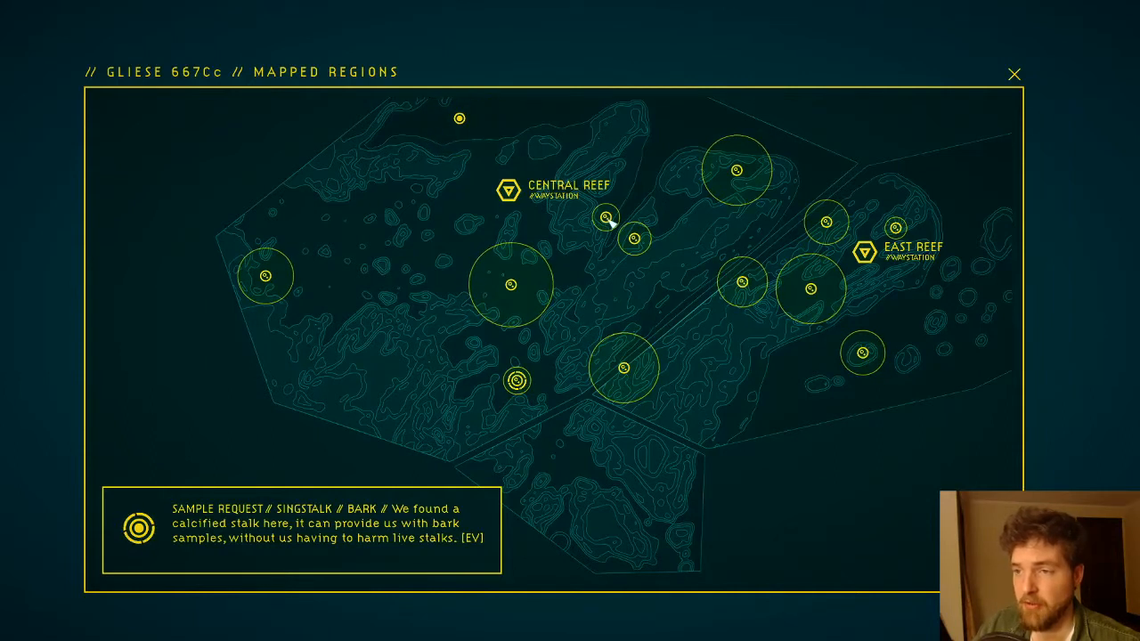
{"action": "left_click", "coordinate": [605, 219]}
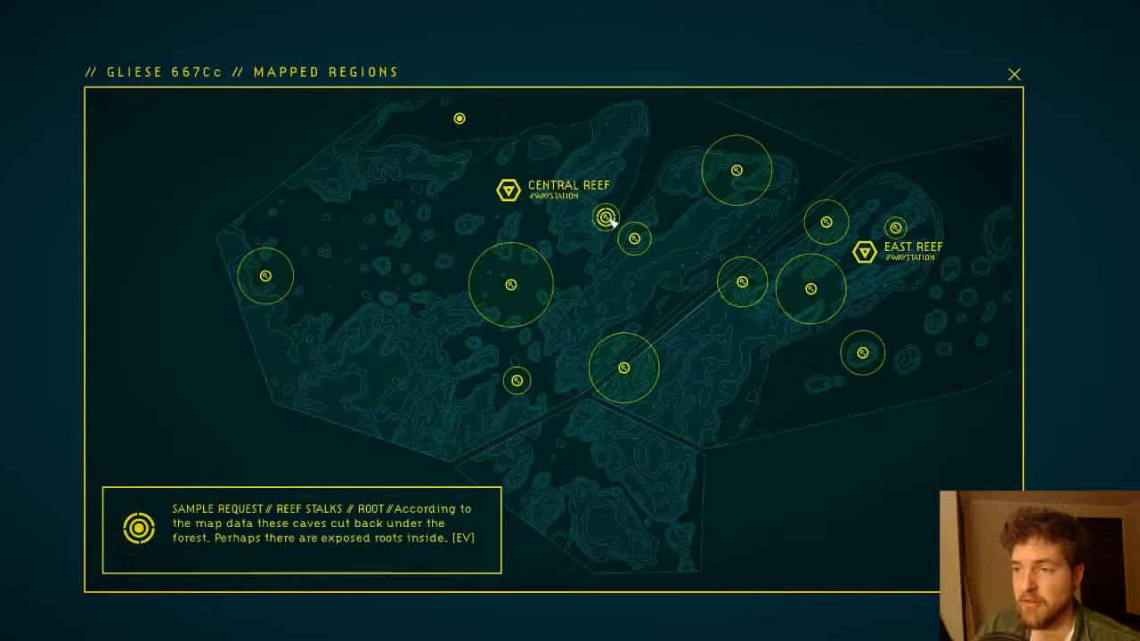
{"action": "mouse_move", "coordinate": [636, 237]}
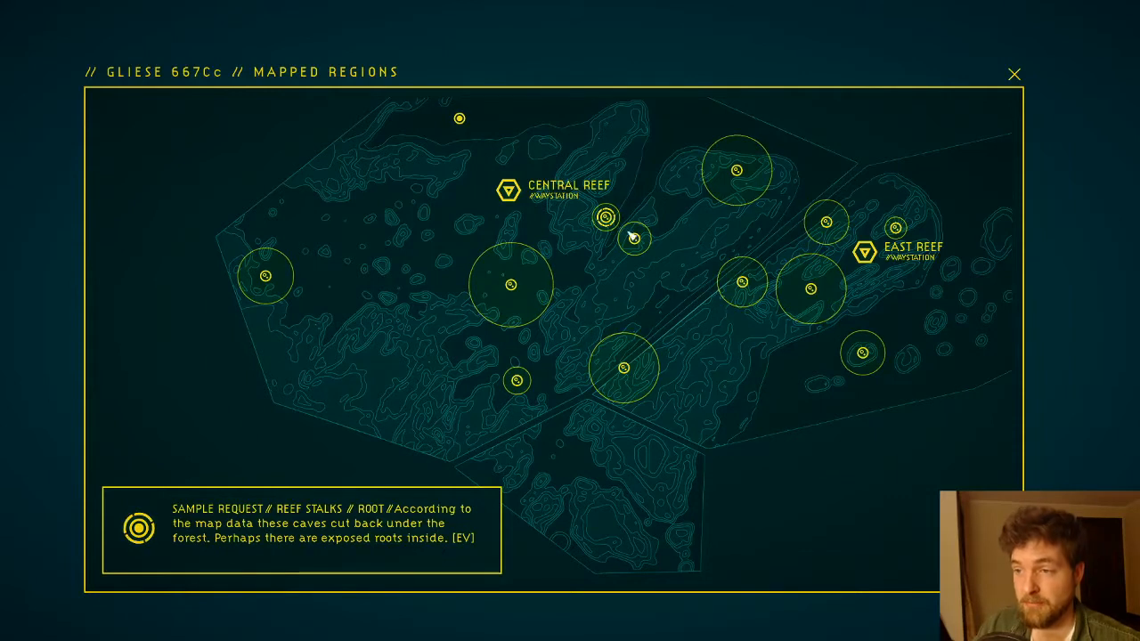
{"action": "mouse_move", "coordinate": [614, 249]}
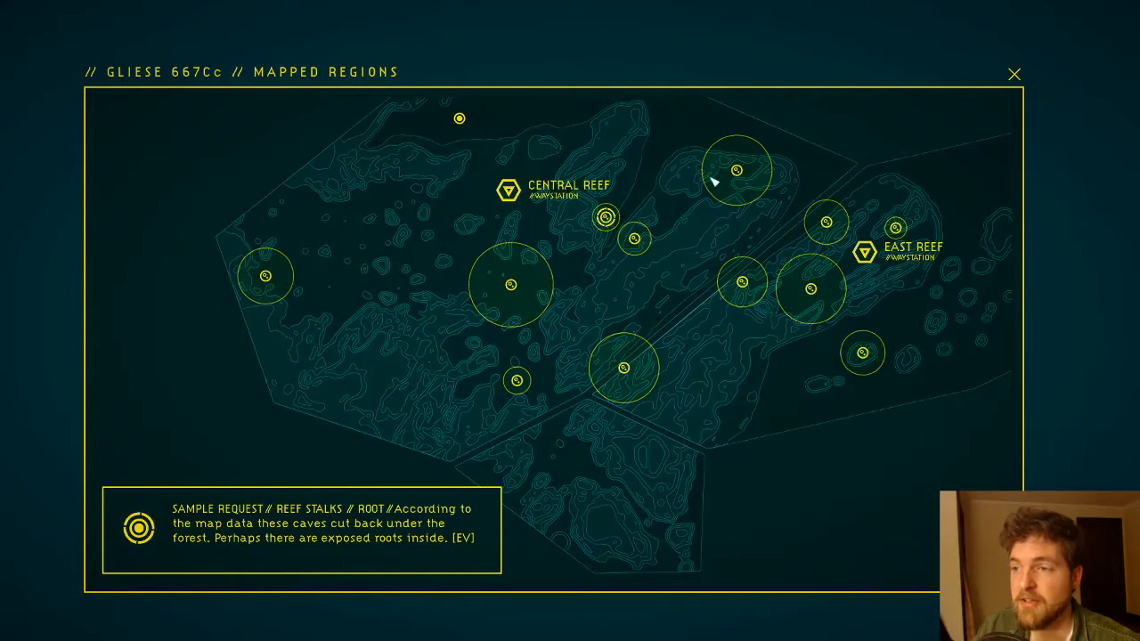
{"action": "mouse_move", "coordinate": [615, 227]}
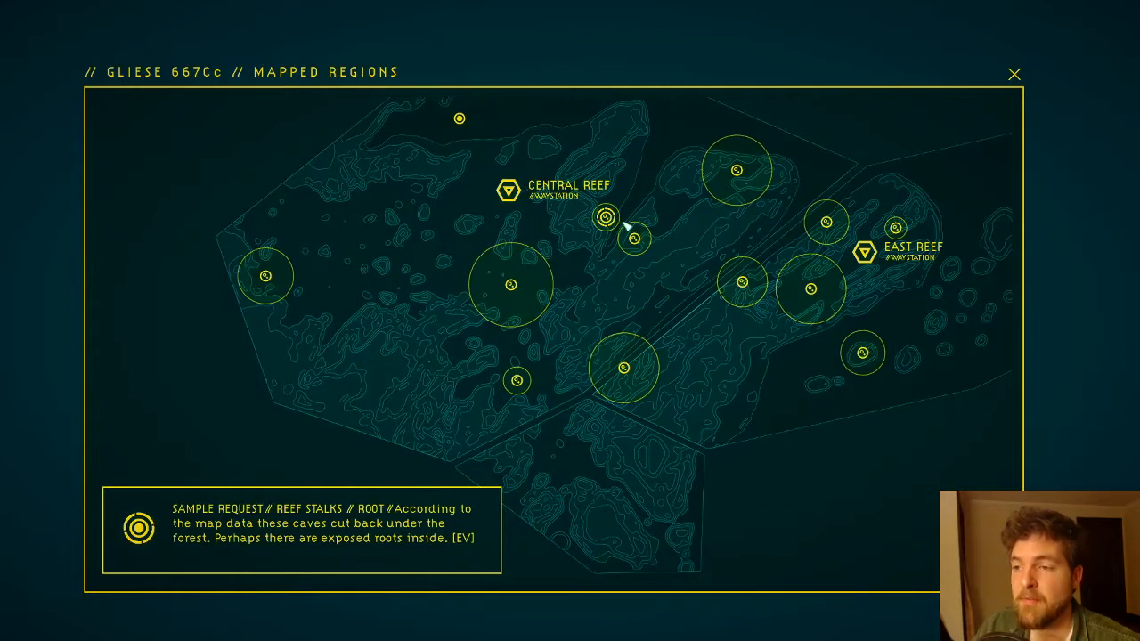
{"action": "left_click", "coordinate": [635, 239]}
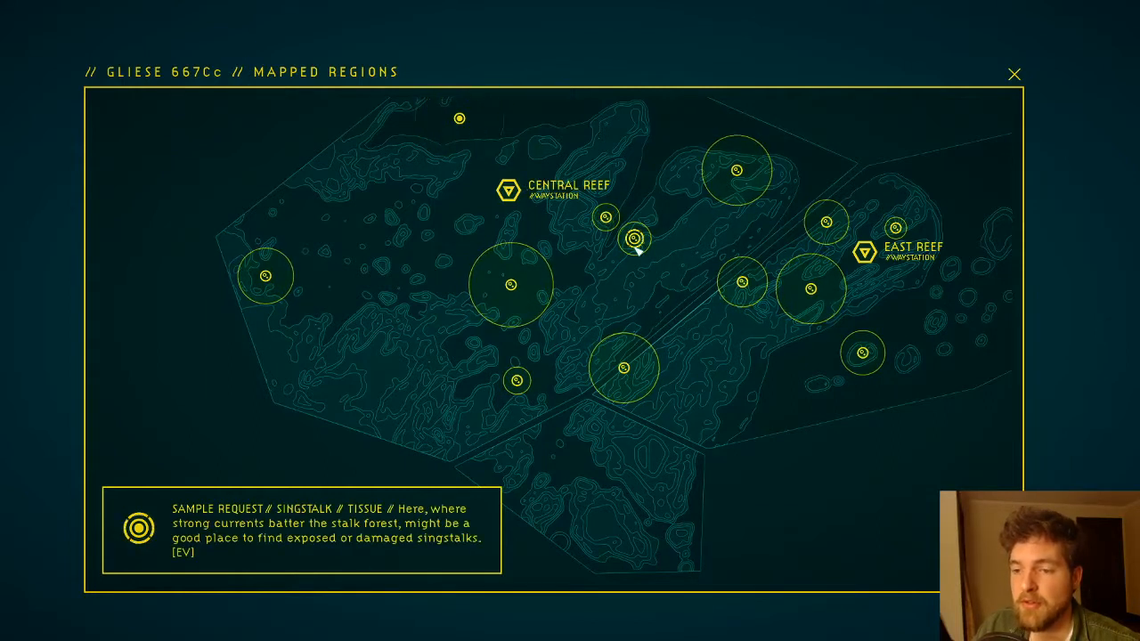
{"action": "left_click", "coordinate": [734, 170]}
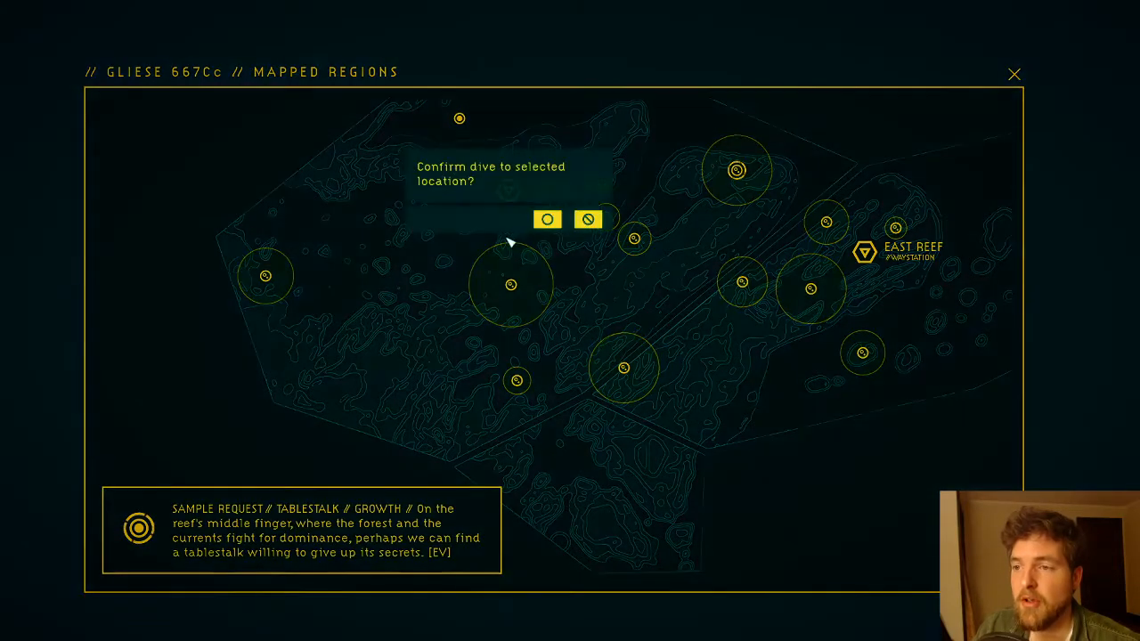
Step: Confirm the dive to the chosen site and arrive 20 metres deep with sonar active
{"action": "left_click", "coordinate": [547, 219]}
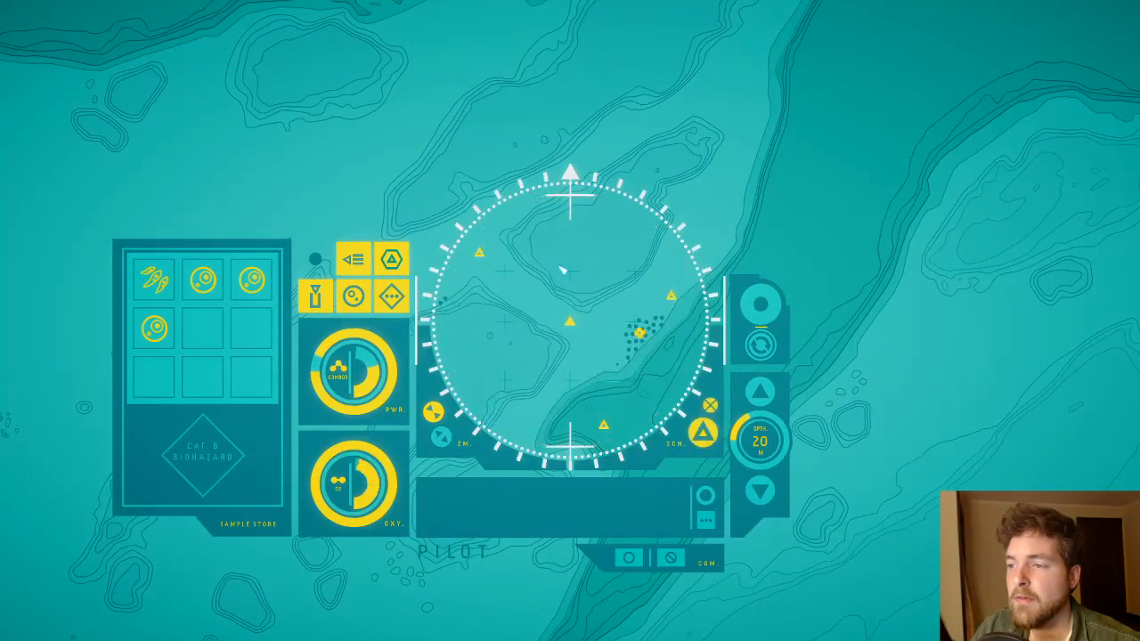
Step: Switch to propulsion controls and travel to a new waypoint along the rift edge
{"action": "left_click", "coordinate": [671, 297]}
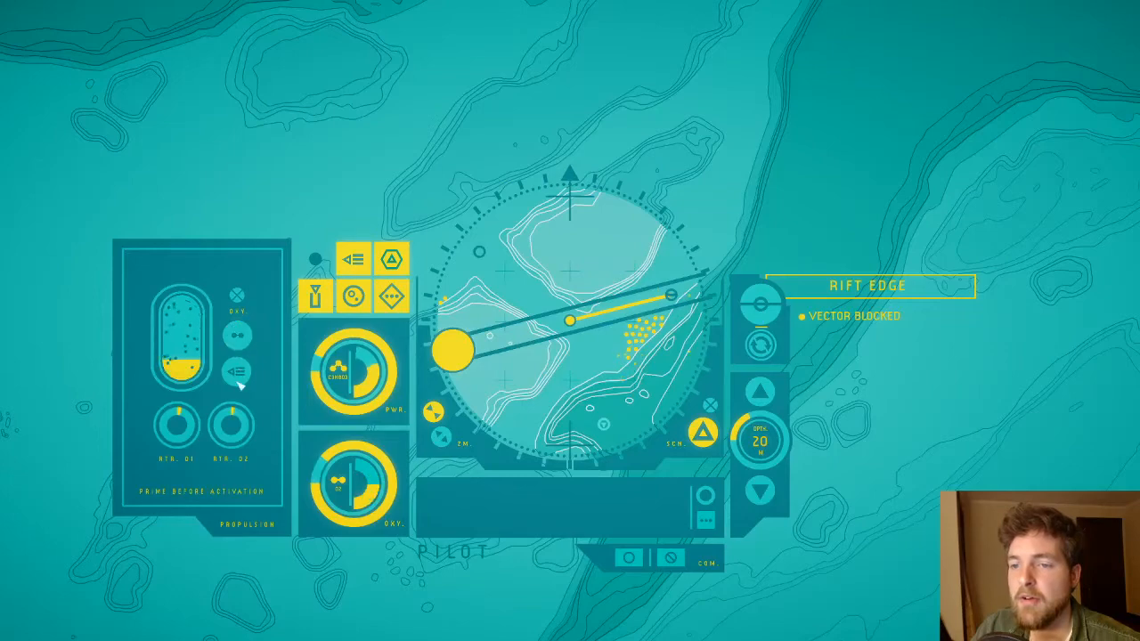
{"action": "left_click", "coordinate": [237, 371]}
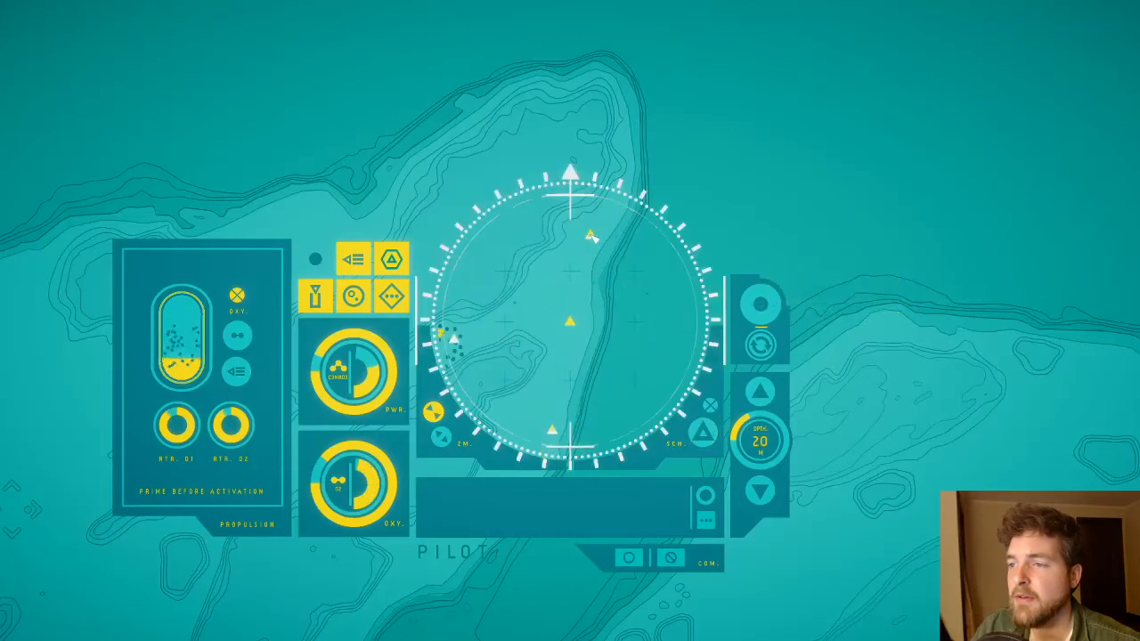
Step: Plot a course to the next point after descending to 28 metres
{"action": "left_click", "coordinate": [588, 234]}
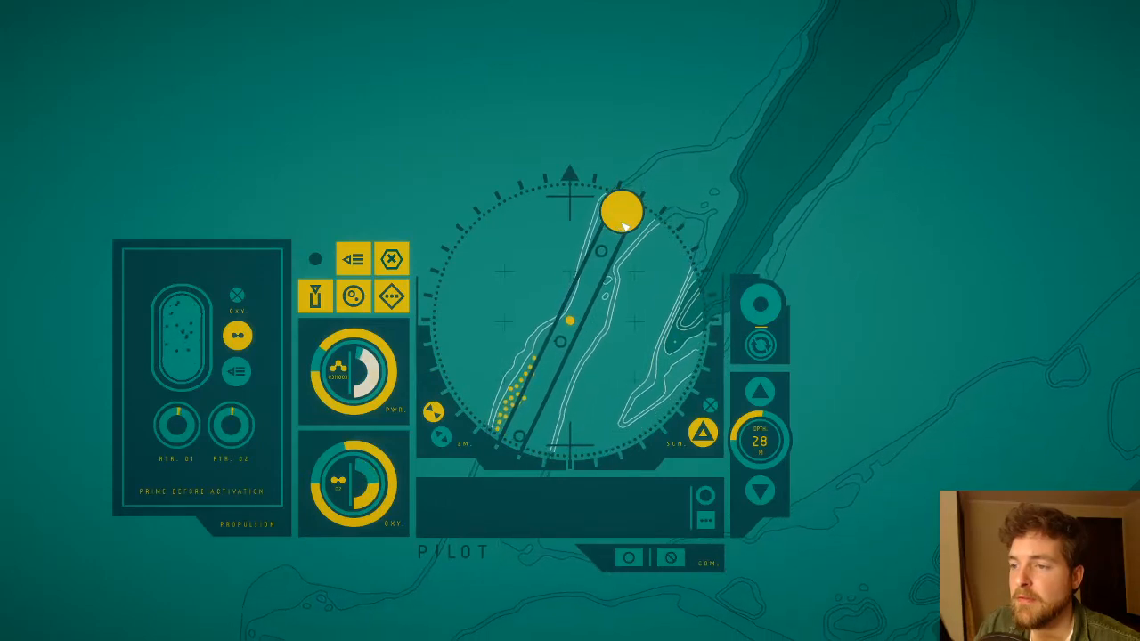
Step: Move the diver to the marked waypoint among the organisms at 28 metres
{"action": "left_click", "coordinate": [760, 306]}
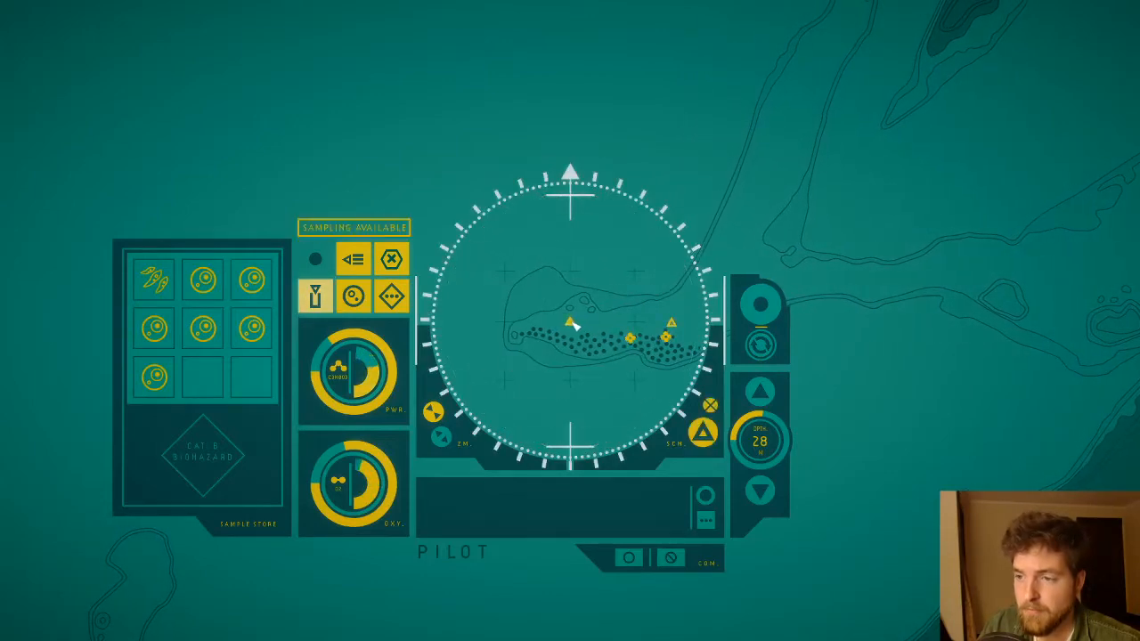
Step: Move the diver toward the Mesh of Stalks waypoint to reach a new reef patch
{"action": "left_click", "coordinate": [573, 318]}
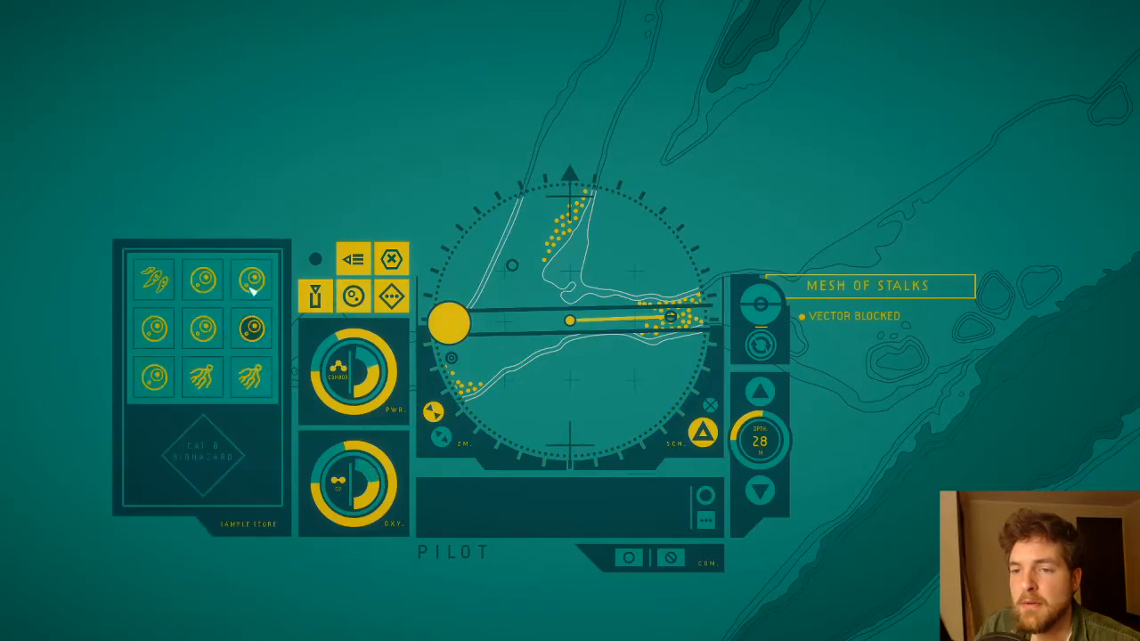
{"action": "left_click", "coordinate": [249, 280]}
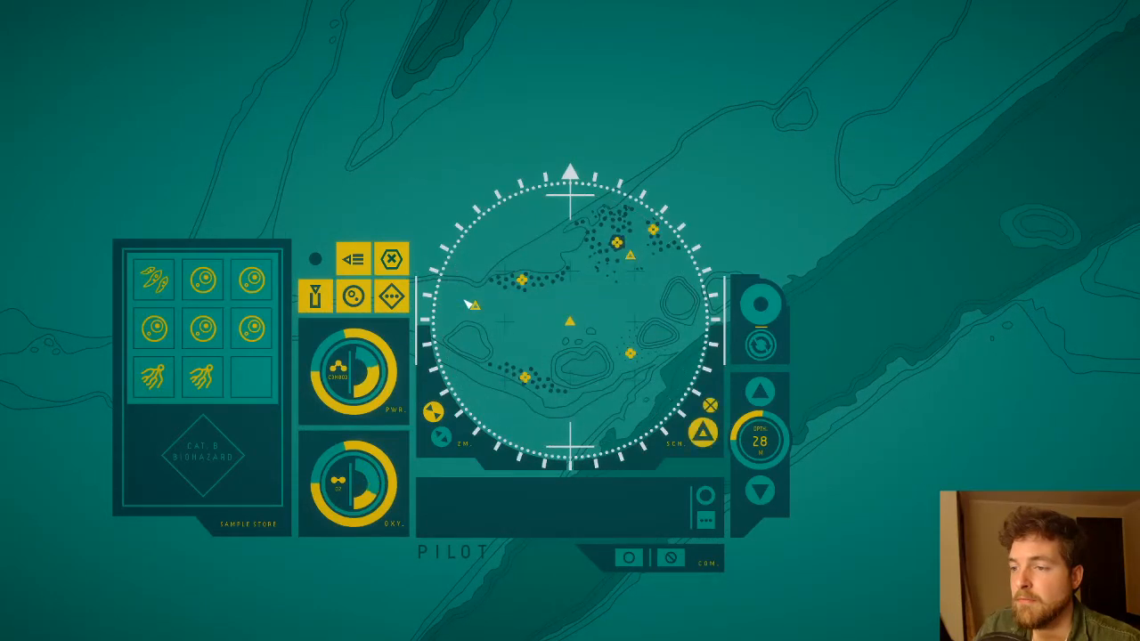
Step: Target the Open Rift and adjust the propulsion setting before moving
{"action": "left_click", "coordinate": [624, 256]}
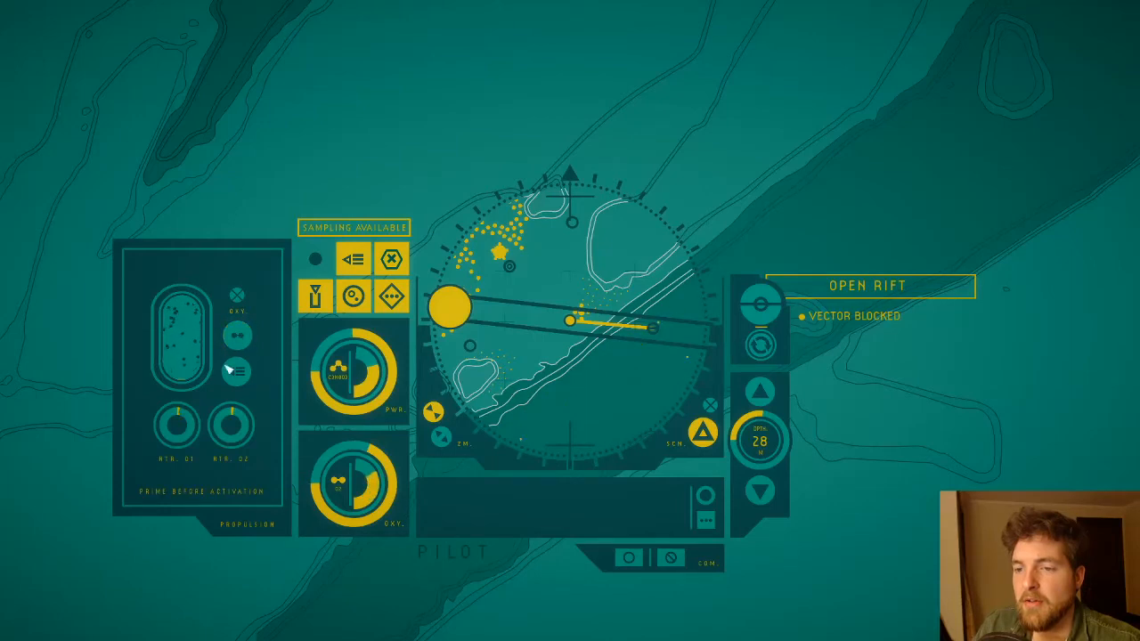
{"action": "left_click", "coordinate": [236, 370]}
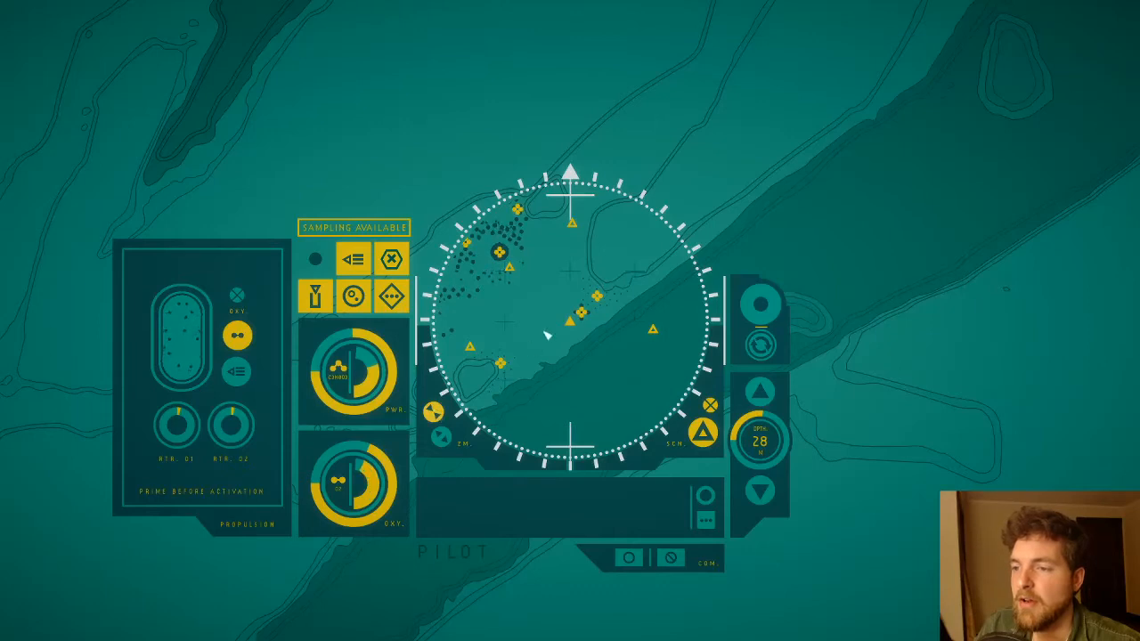
Step: Pick a scan marker near the Strong Currents as the travel destination
{"action": "left_click", "coordinate": [315, 294]}
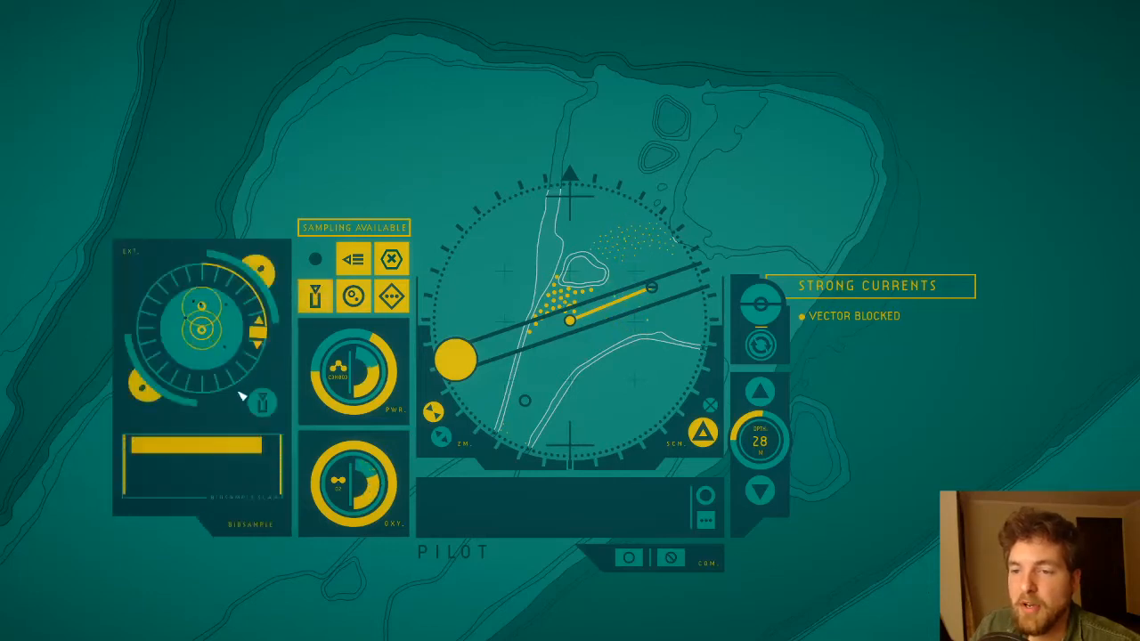
Step: Finish the biosample, then open the Propulsion panel and prime the middle setting
{"action": "left_click", "coordinate": [262, 404]}
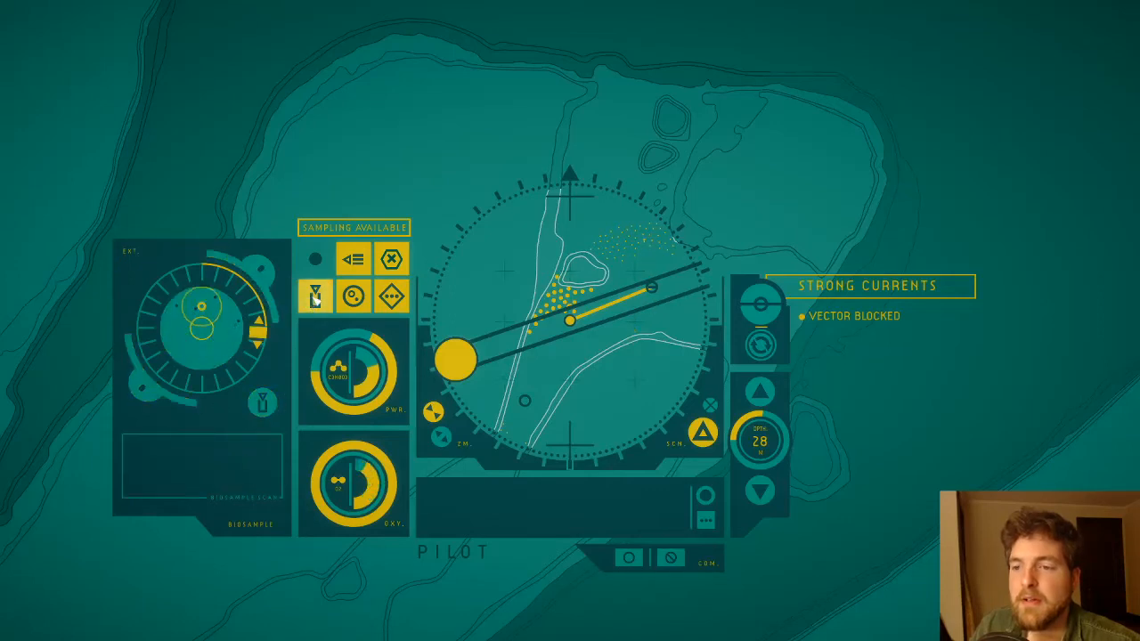
{"action": "left_click", "coordinate": [317, 294]}
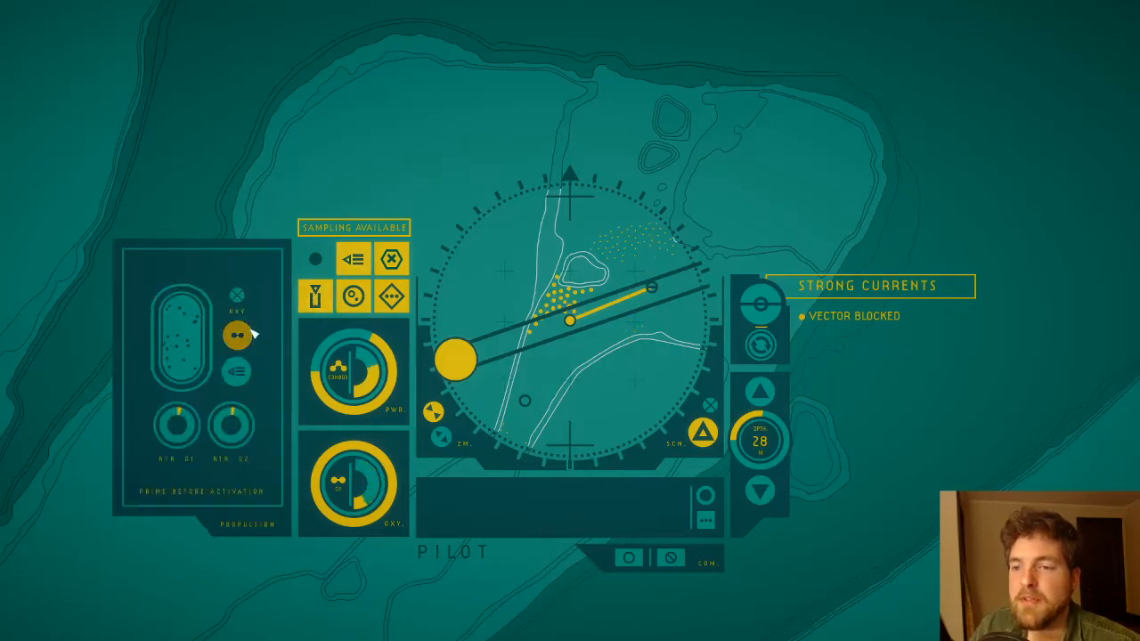
{"action": "left_click", "coordinate": [237, 332]}
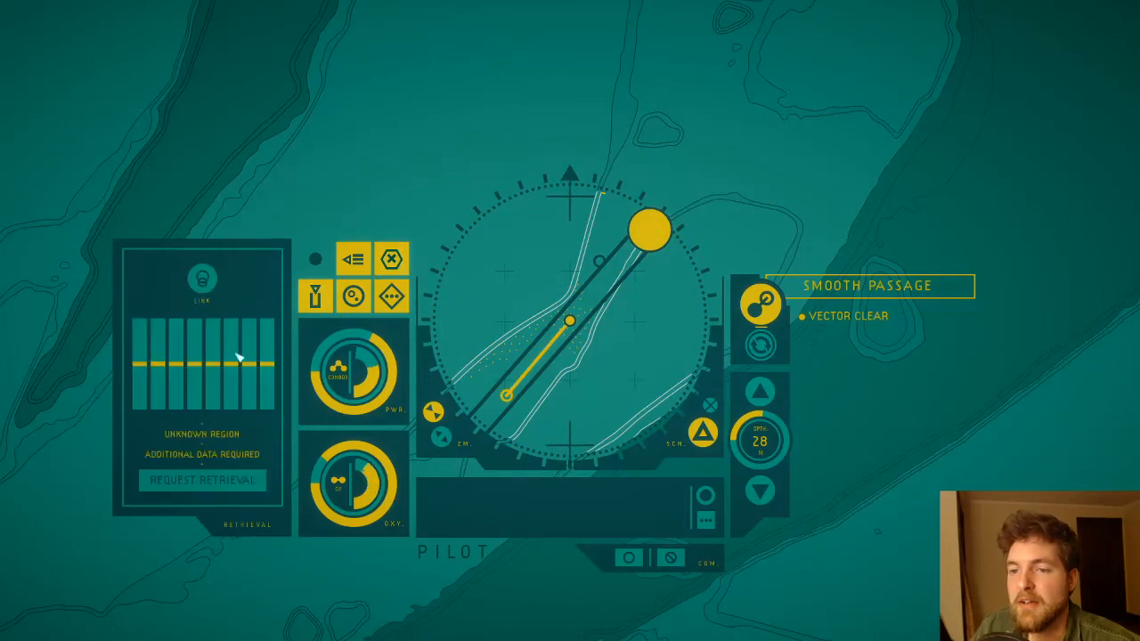
{"action": "mouse_move", "coordinate": [255, 353]}
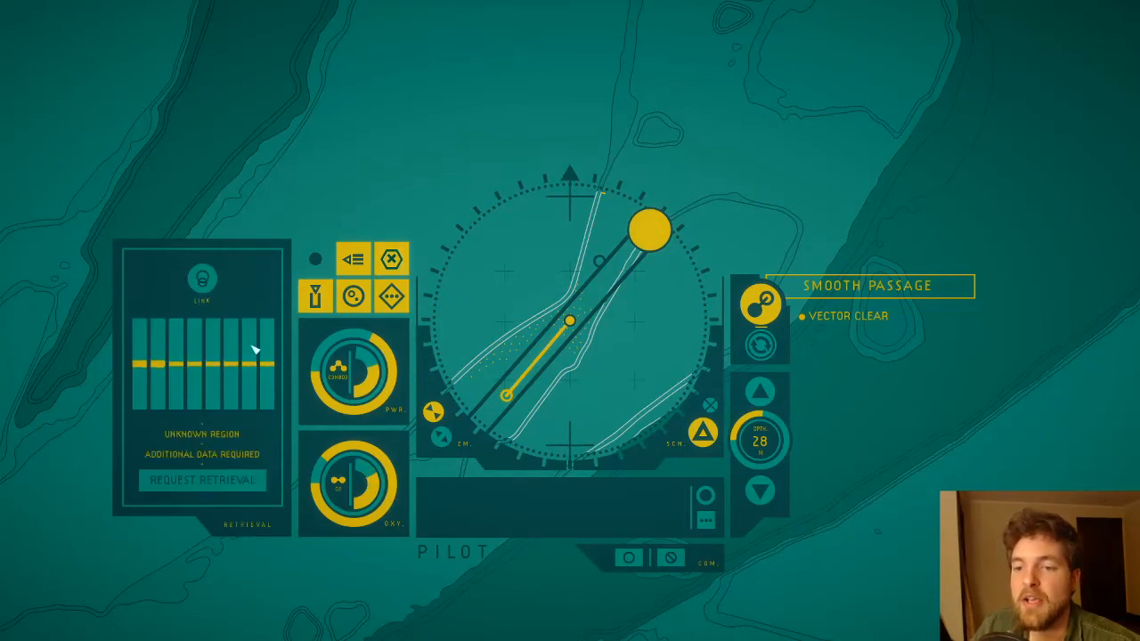
{"action": "mouse_move", "coordinate": [673, 238]}
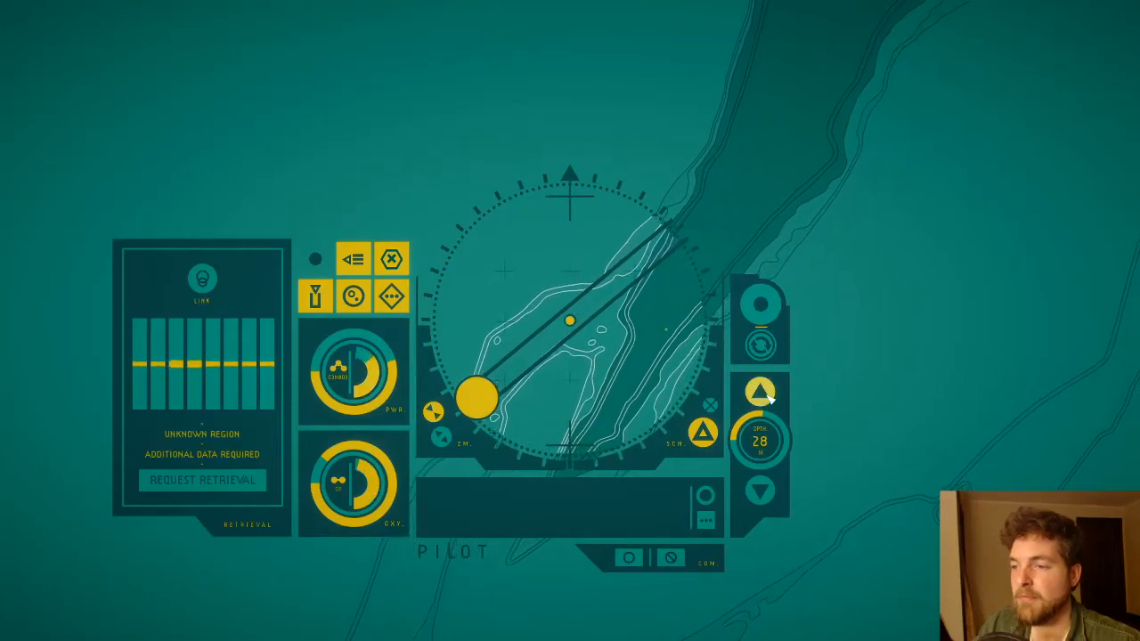
Step: Ascend to 20 metres, then request and confirm retrieval in the Retrieval panel
{"action": "left_click", "coordinate": [761, 390]}
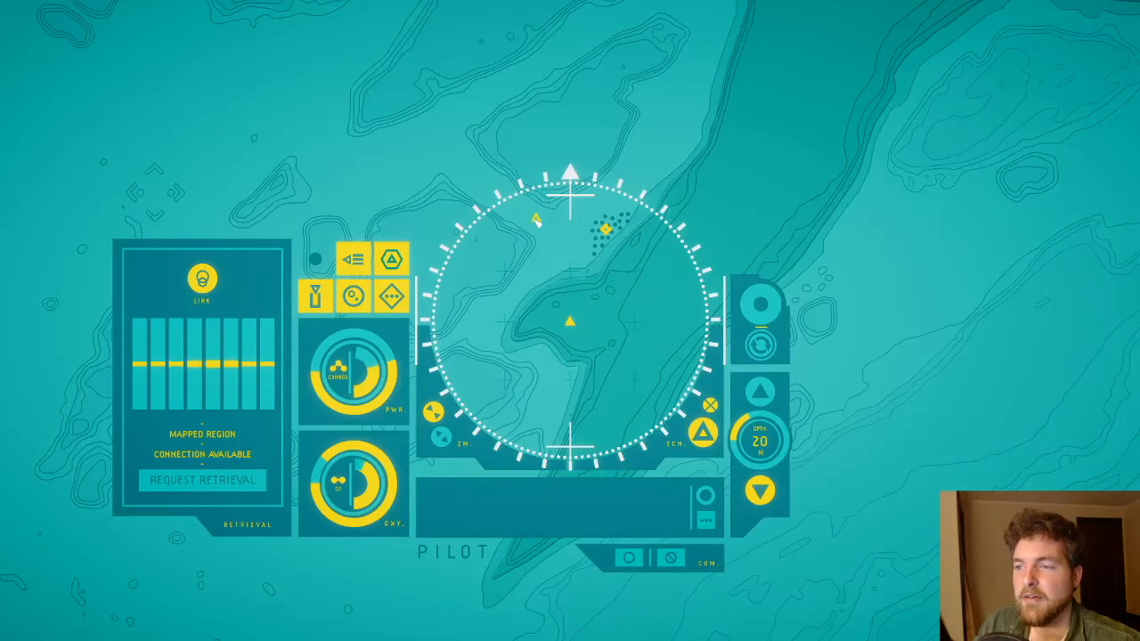
{"action": "left_click", "coordinate": [201, 481]}
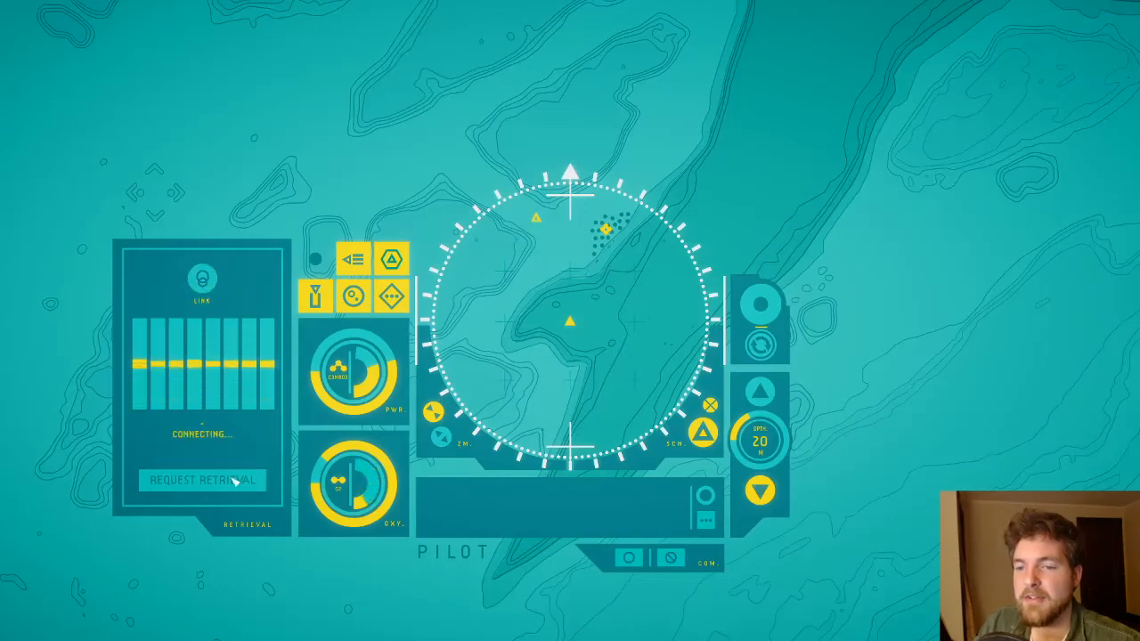
{"action": "left_click", "coordinate": [201, 480]}
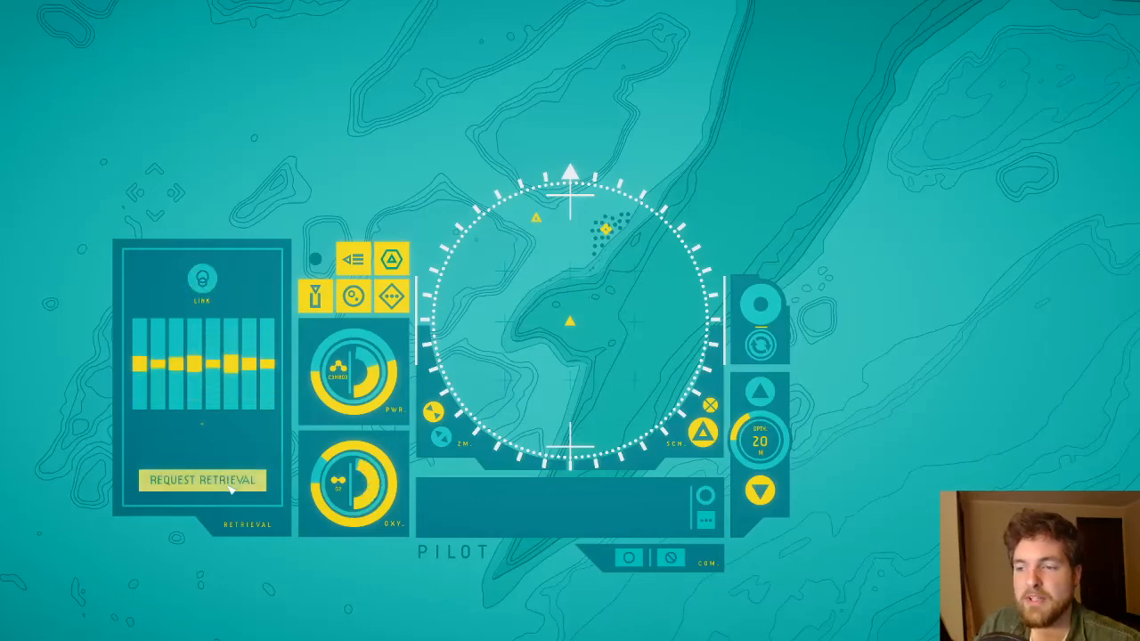
{"action": "left_click", "coordinate": [201, 480]}
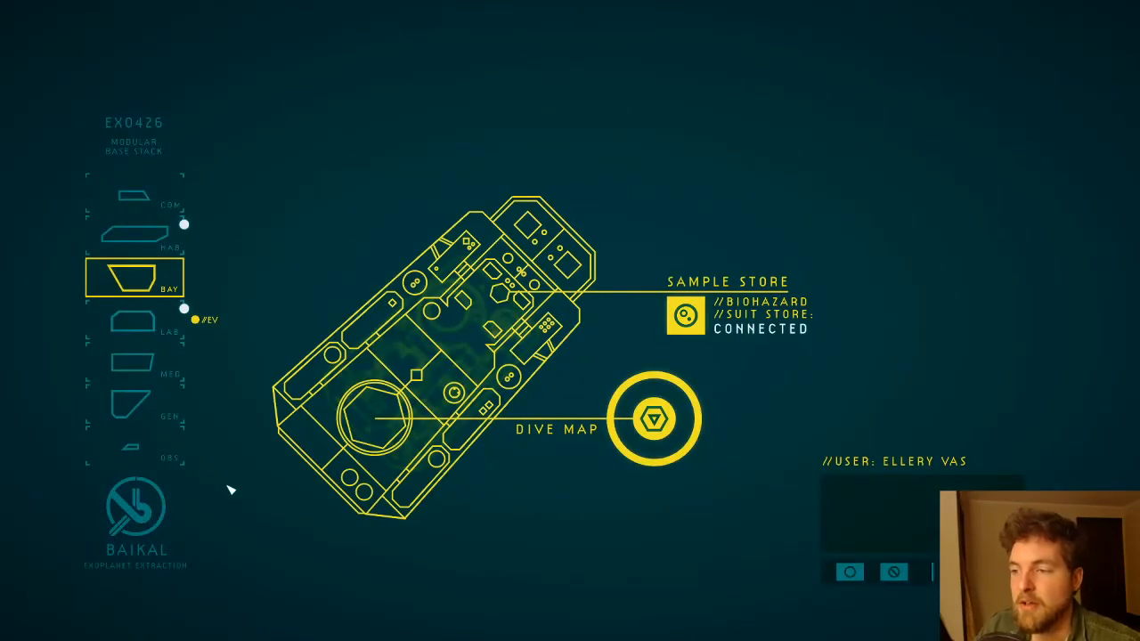
Step: Select the LAB module in the base stack to view the lab layout
{"action": "left_click", "coordinate": [133, 321]}
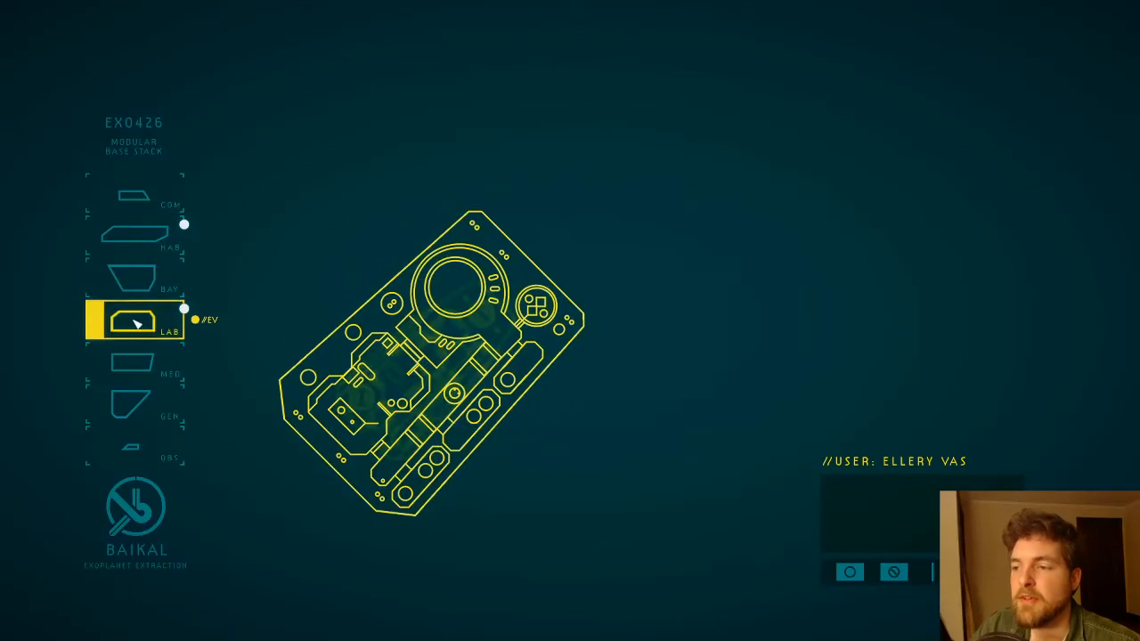
Step: Drag the Stalk Root sample from base storage into the lab slot
{"action": "left_click", "coordinate": [133, 322]}
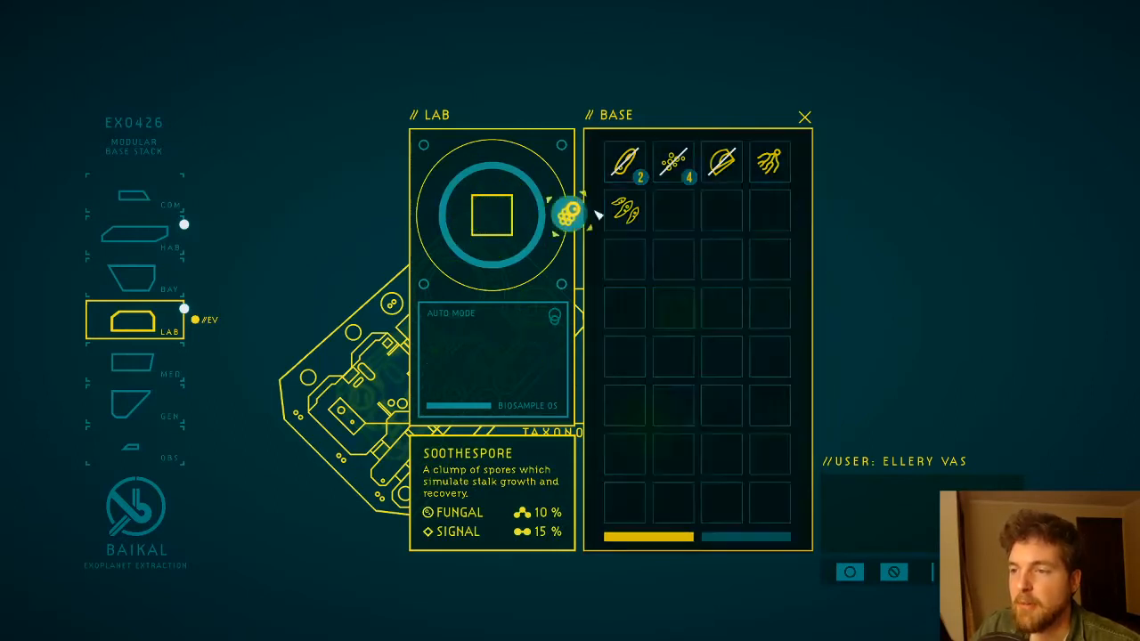
{"action": "left_click", "coordinate": [626, 213]}
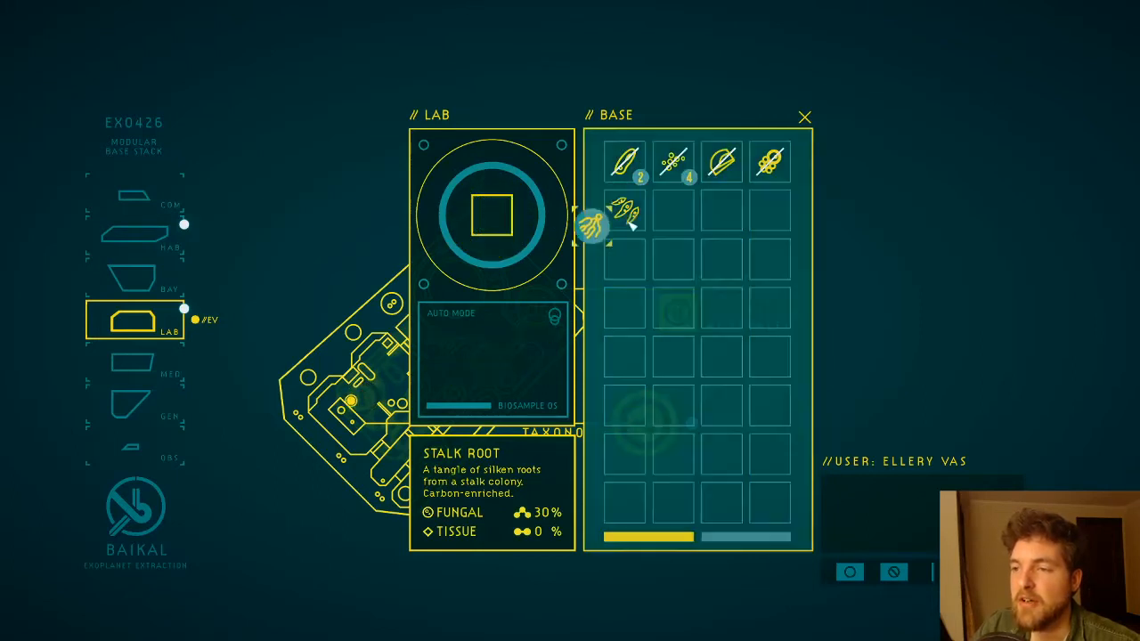
{"action": "left_click_drag", "start_coordinate": [592, 223], "coordinate": [675, 212]}
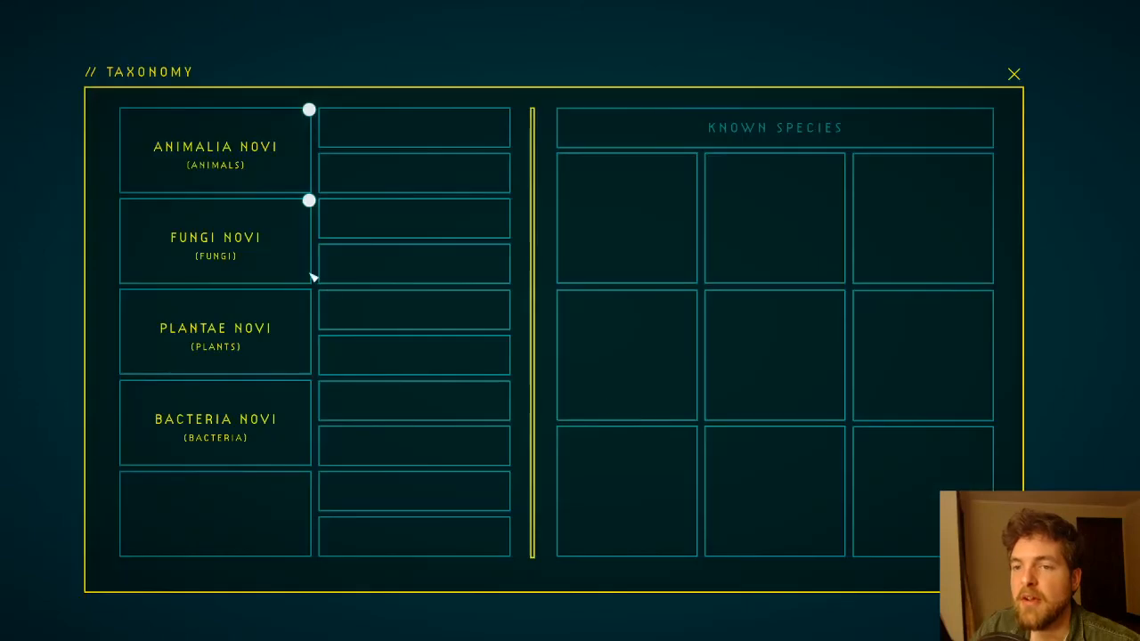
Step: Open Fungi Novi and list the Caulodia (Fungal Stalks) species
{"action": "left_click", "coordinate": [216, 238]}
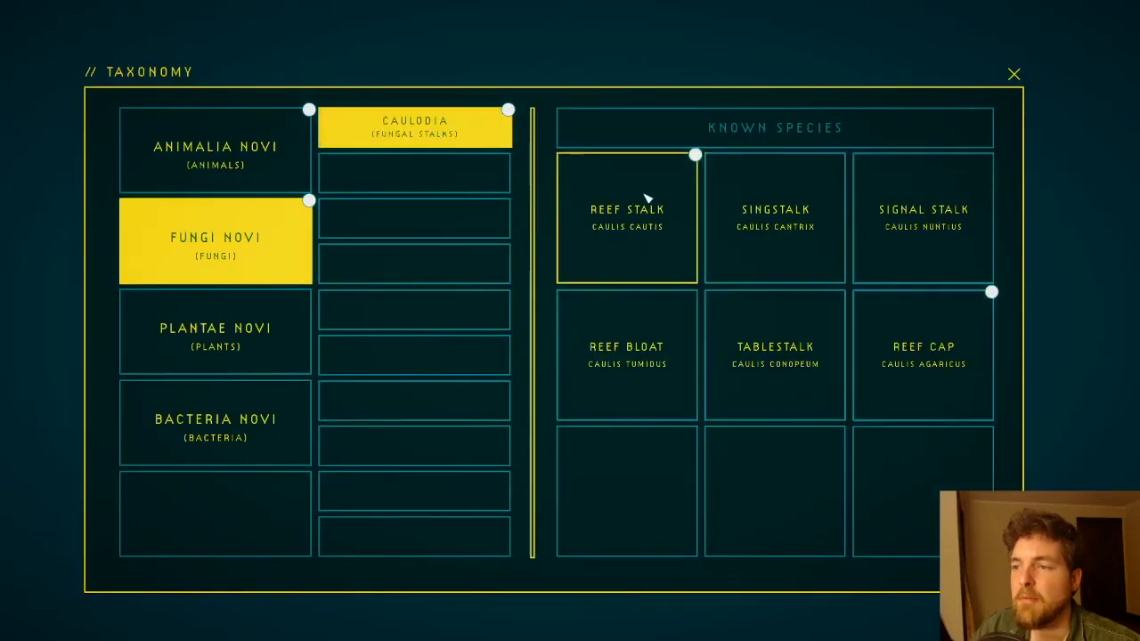
{"action": "left_click", "coordinate": [627, 217]}
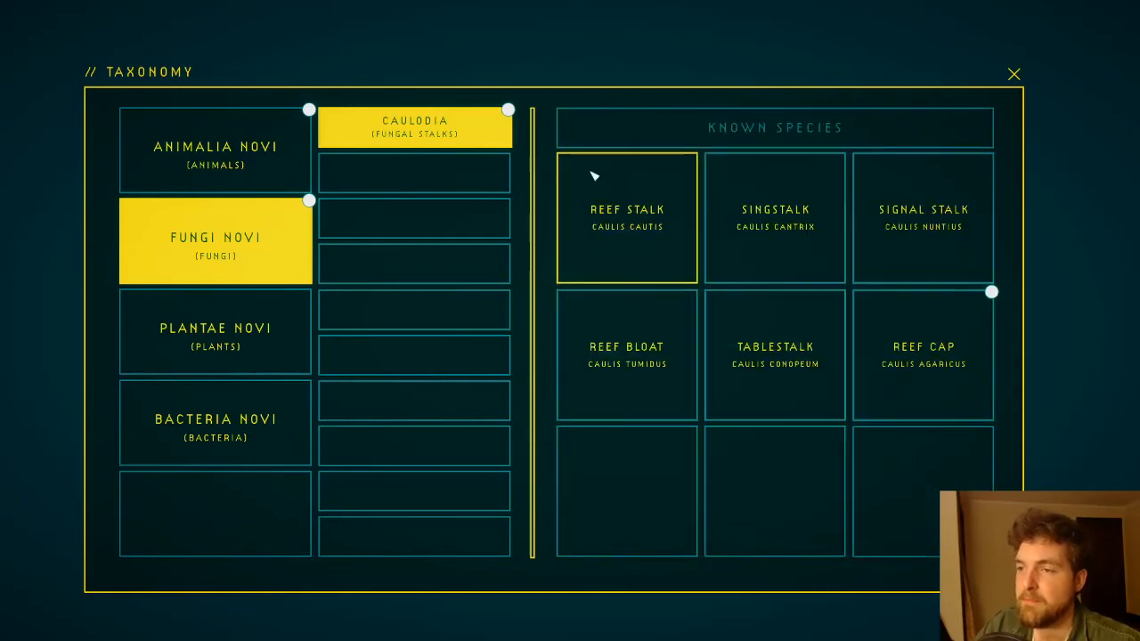
Step: Open the Reef Cap entry and view its soothespore behaviour notes
{"action": "left_click", "coordinate": [922, 356]}
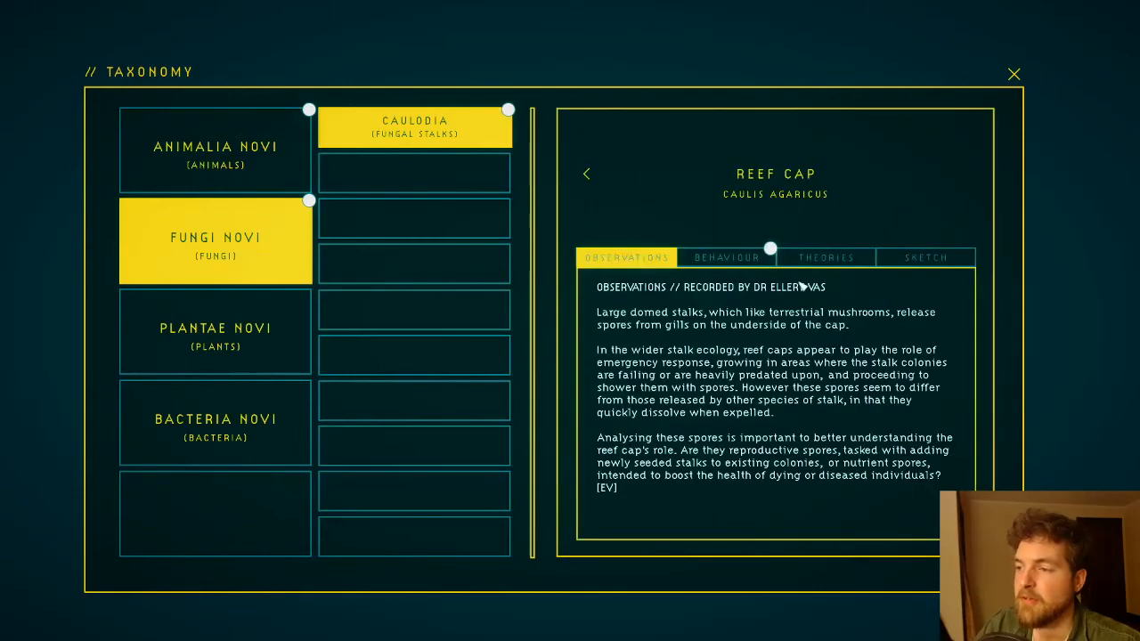
{"action": "left_click", "coordinate": [726, 257]}
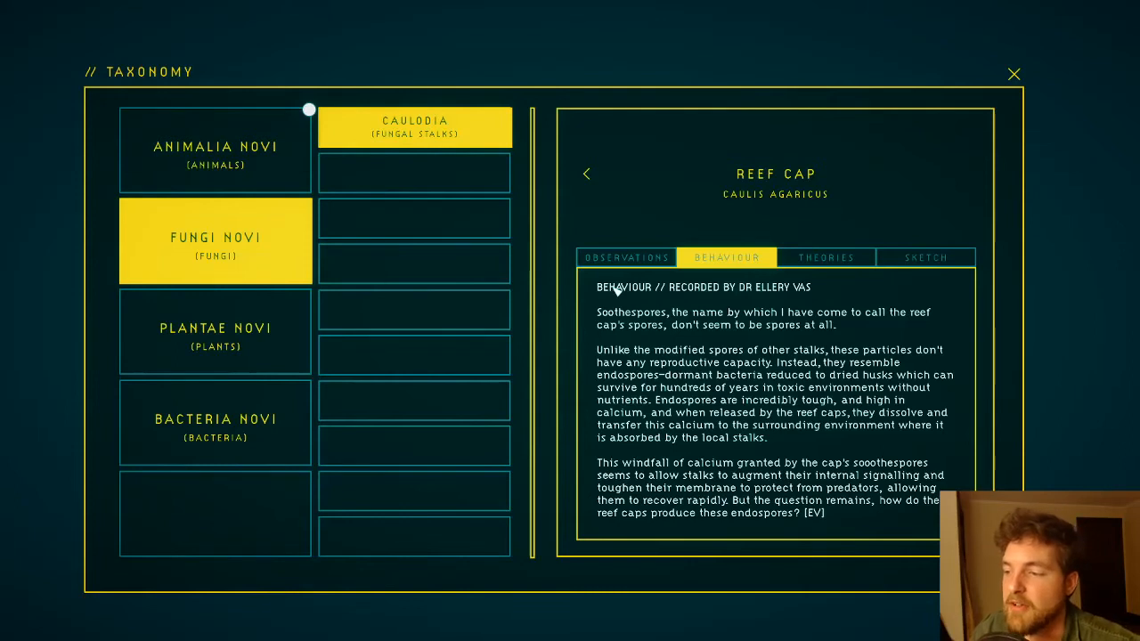
{"action": "mouse_move", "coordinate": [618, 305]}
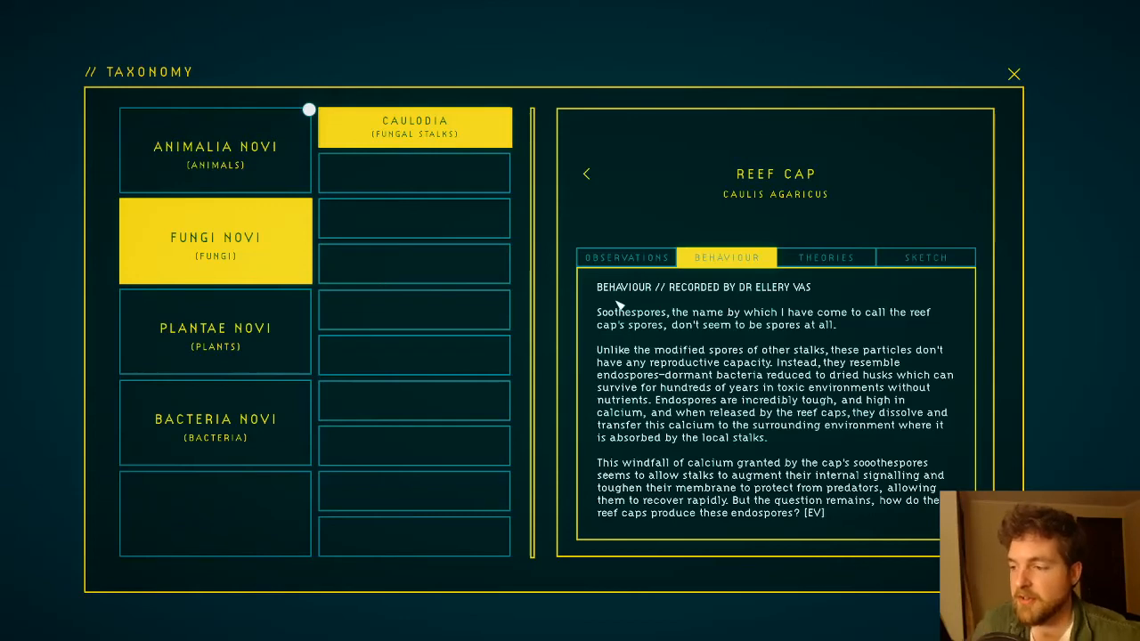
Step: View the Bivalve Bloomvane entry under Animalia Novi, then close Taxonomy
{"action": "left_click", "coordinate": [215, 149]}
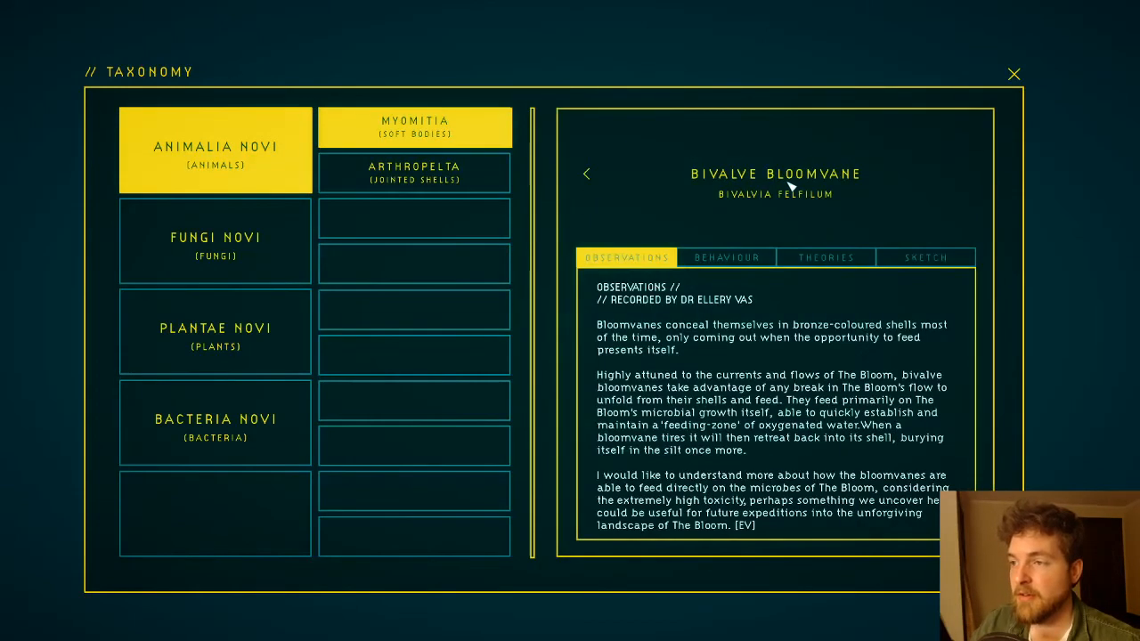
{"action": "mouse_move", "coordinate": [812, 333]}
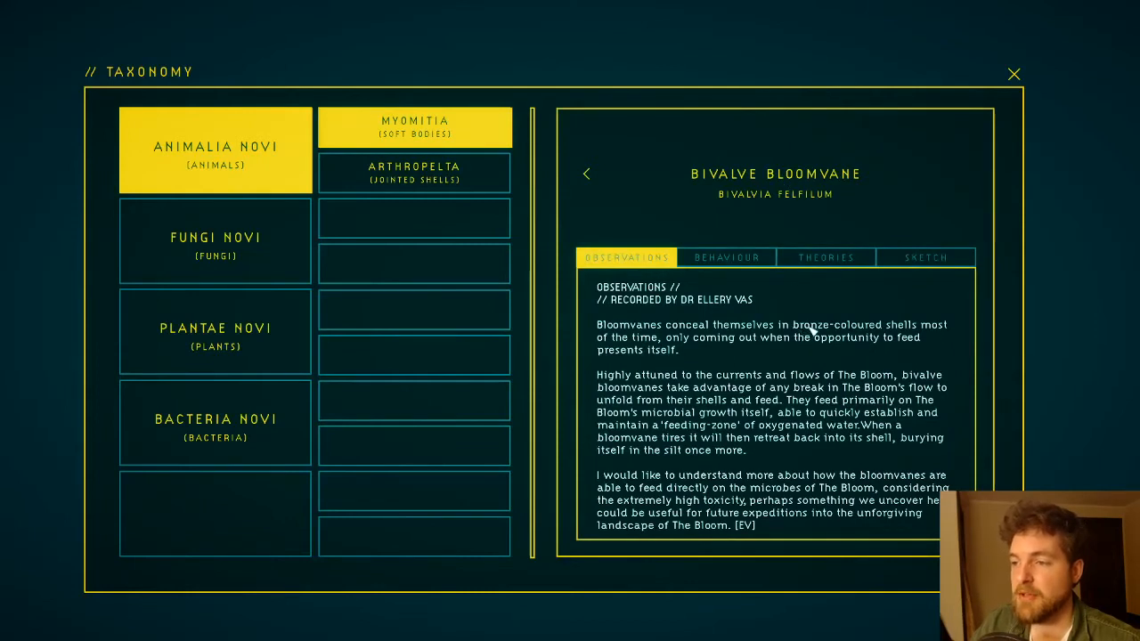
{"action": "mouse_move", "coordinate": [984, 140]}
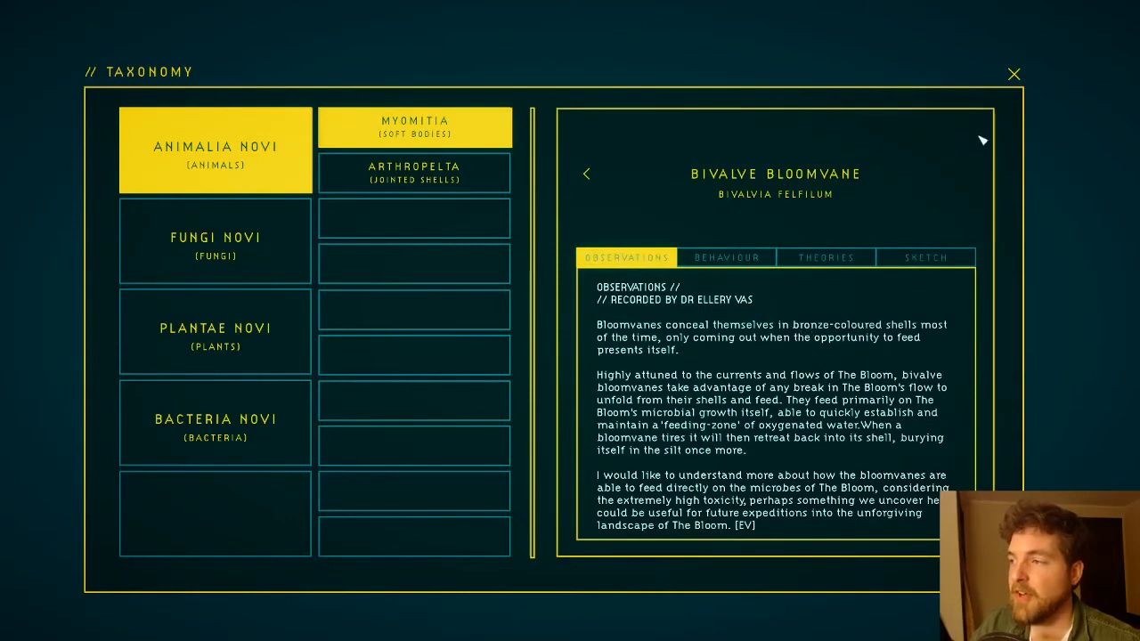
{"action": "left_click", "coordinate": [1013, 73]}
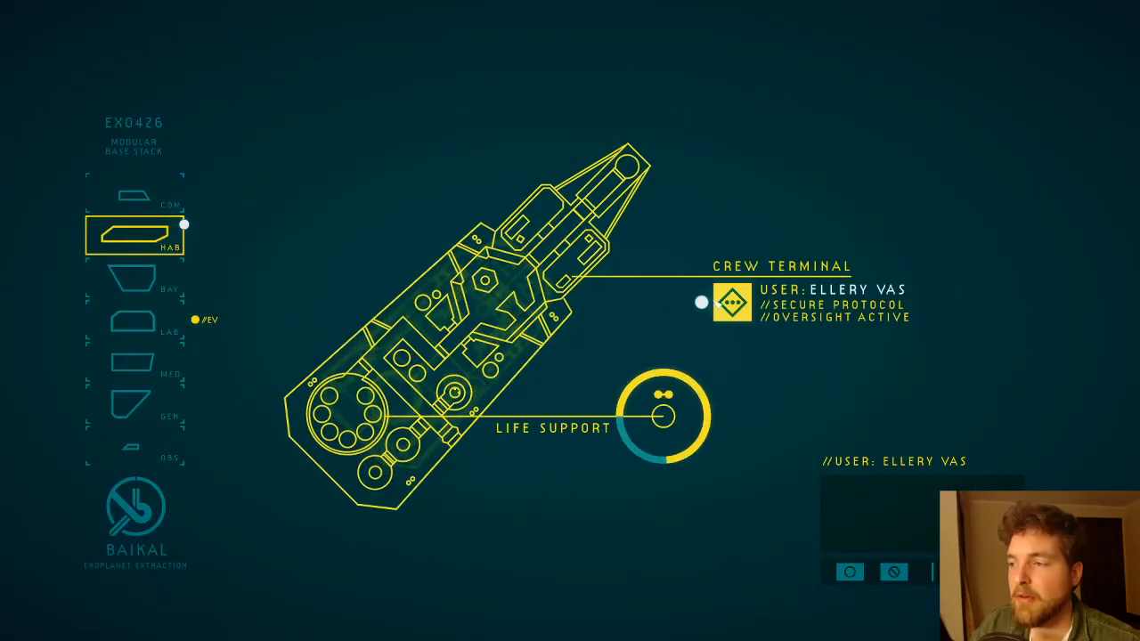
Step: Open Ellery Vas's crew terminal in the HAB module, showing log 01
{"action": "left_click", "coordinate": [727, 305]}
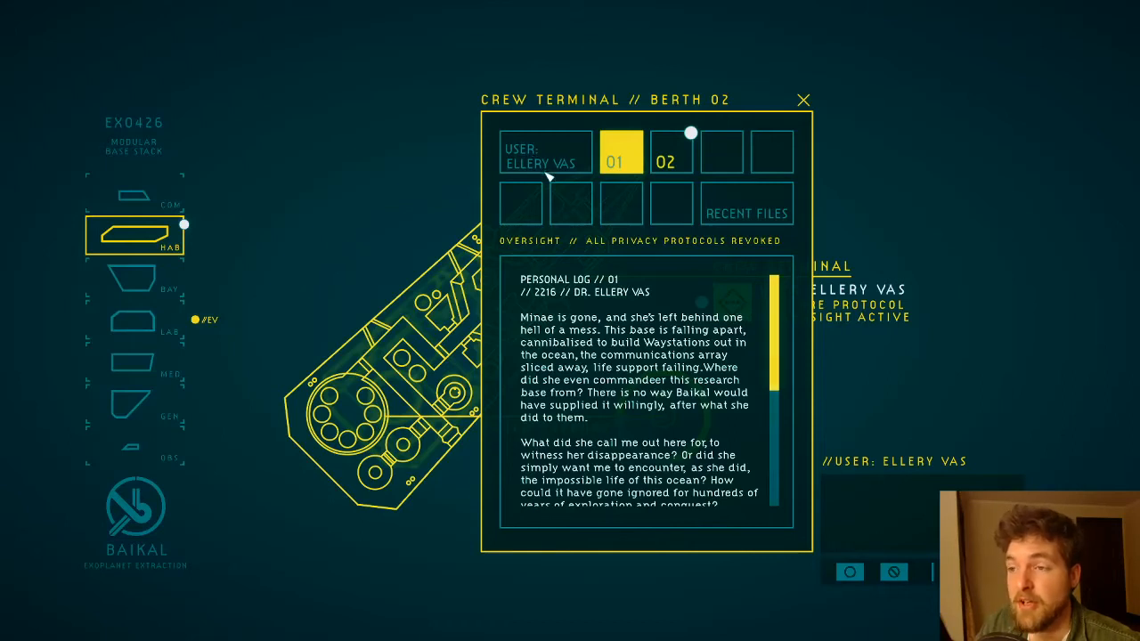
{"action": "mouse_move", "coordinate": [559, 194]}
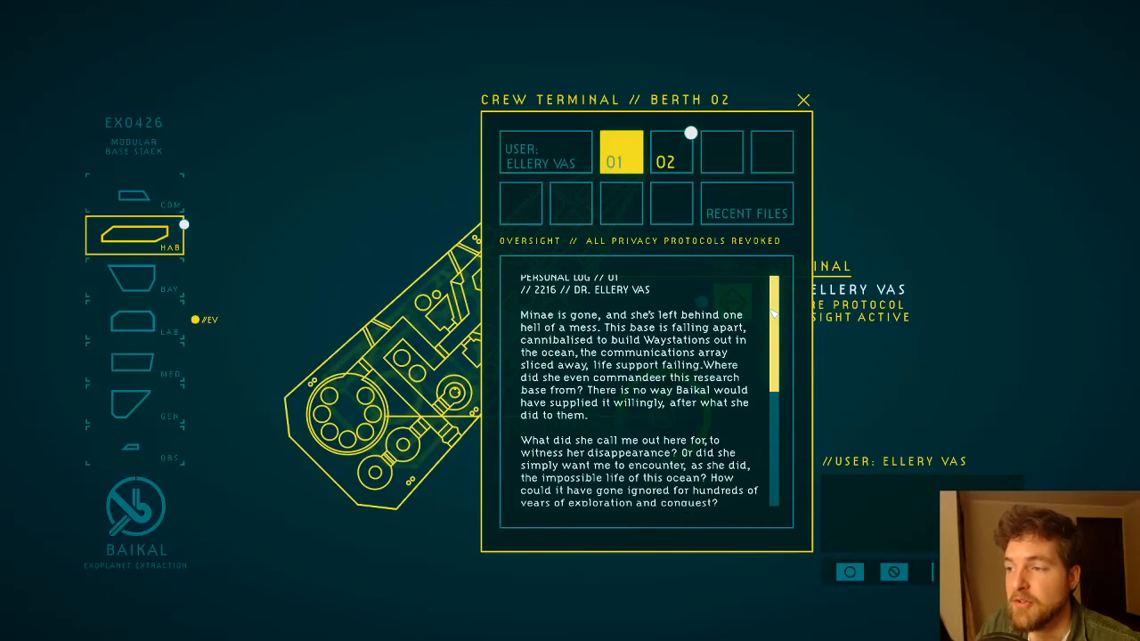
Step: Scroll log 01 about Minae's disappearance down to the [EV] sign-off
{"action": "scroll", "scroll_direction": "down", "scroll_amount": 3}
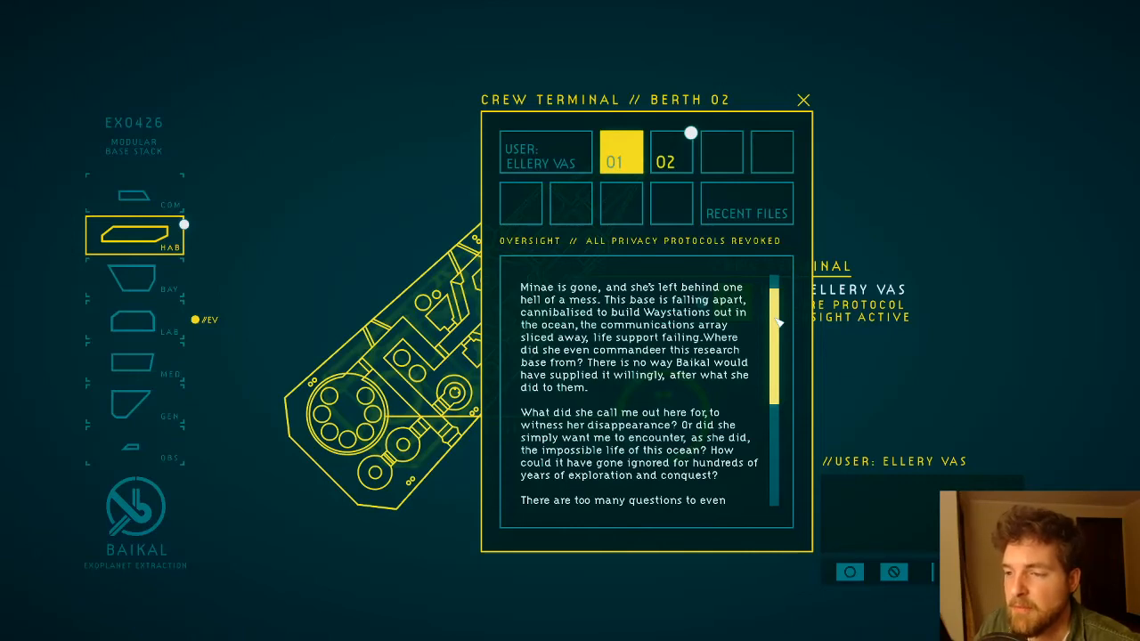
{"action": "scroll", "scroll_direction": "down", "scroll_amount": 3}
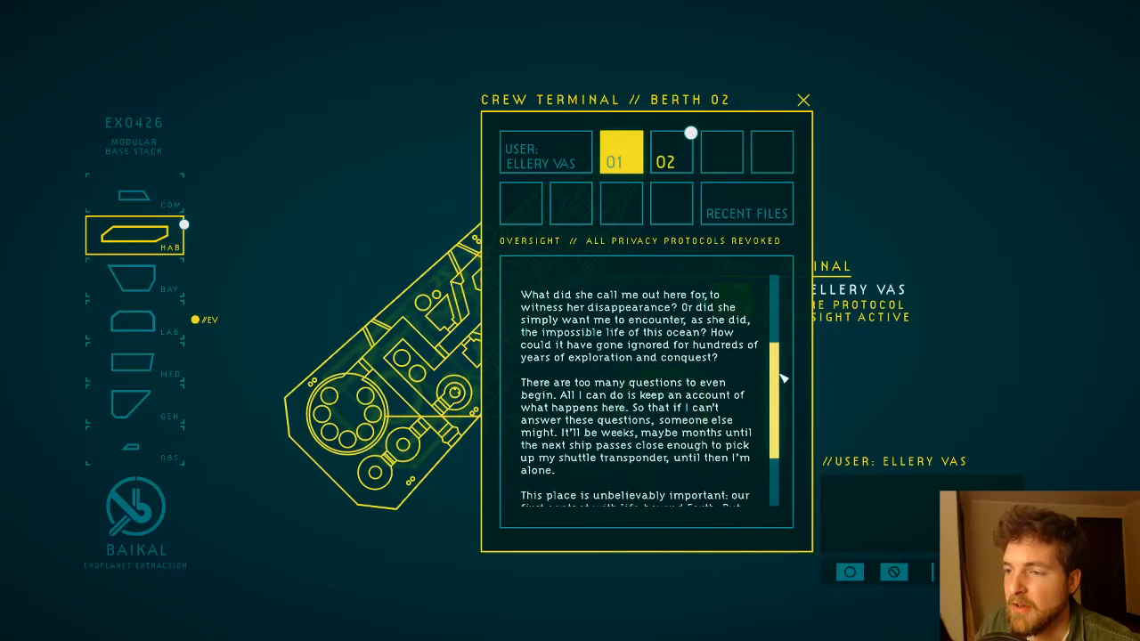
{"action": "scroll", "scroll_direction": "down", "scroll_amount": 3}
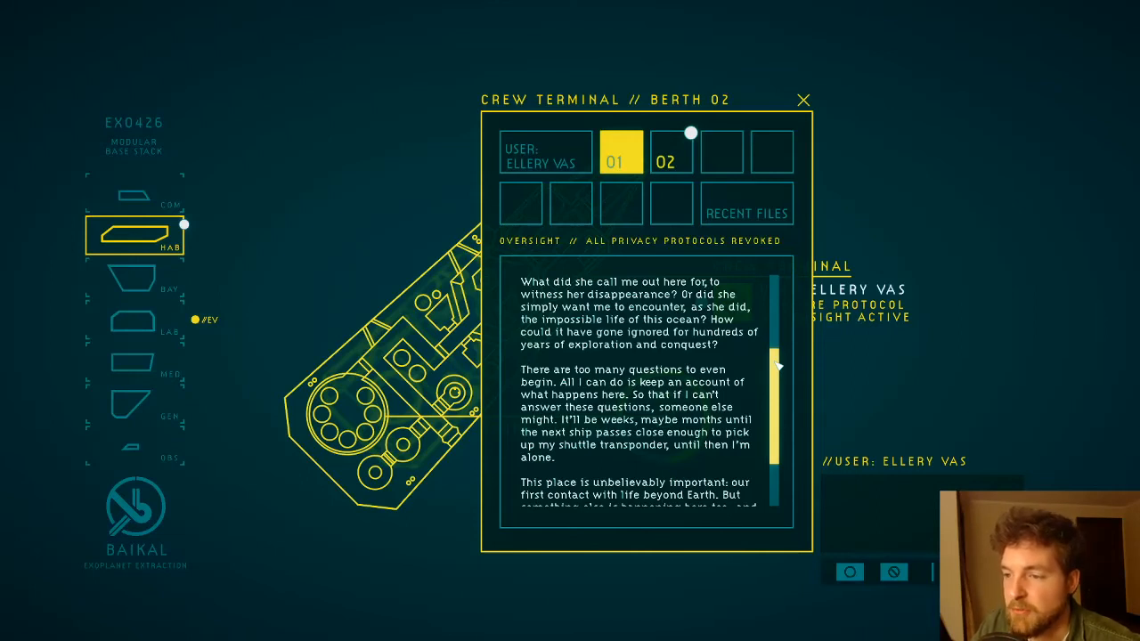
{"action": "scroll", "scroll_direction": "down", "scroll_amount": 3}
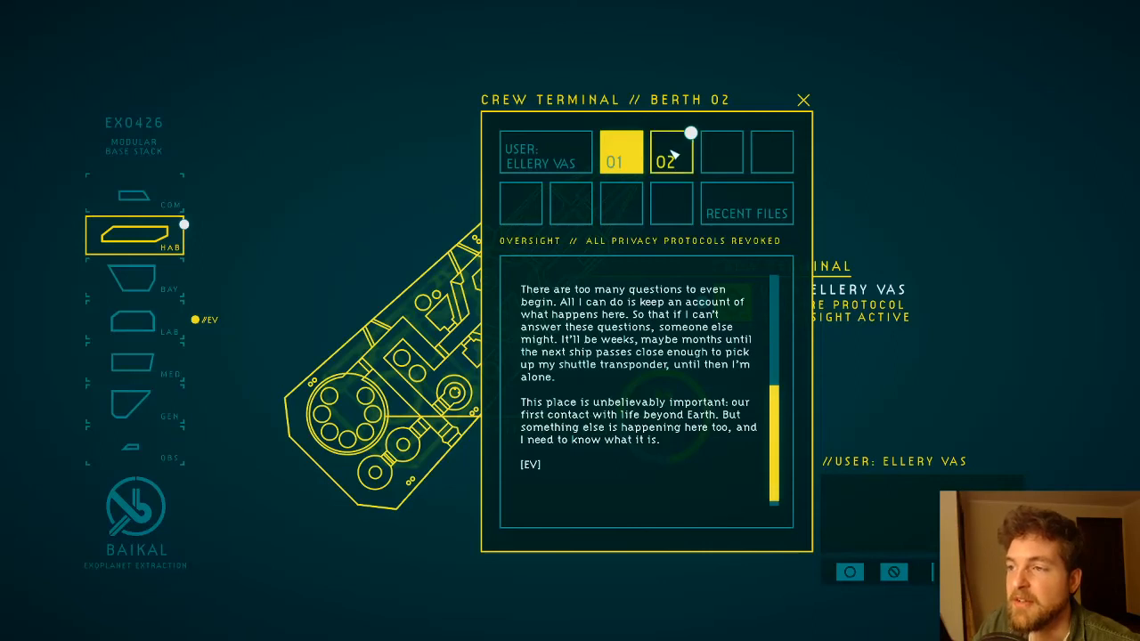
Step: Read log 02 about meeting Minae on Kepler-62f to its [EV] sign-off
{"action": "left_click", "coordinate": [665, 159]}
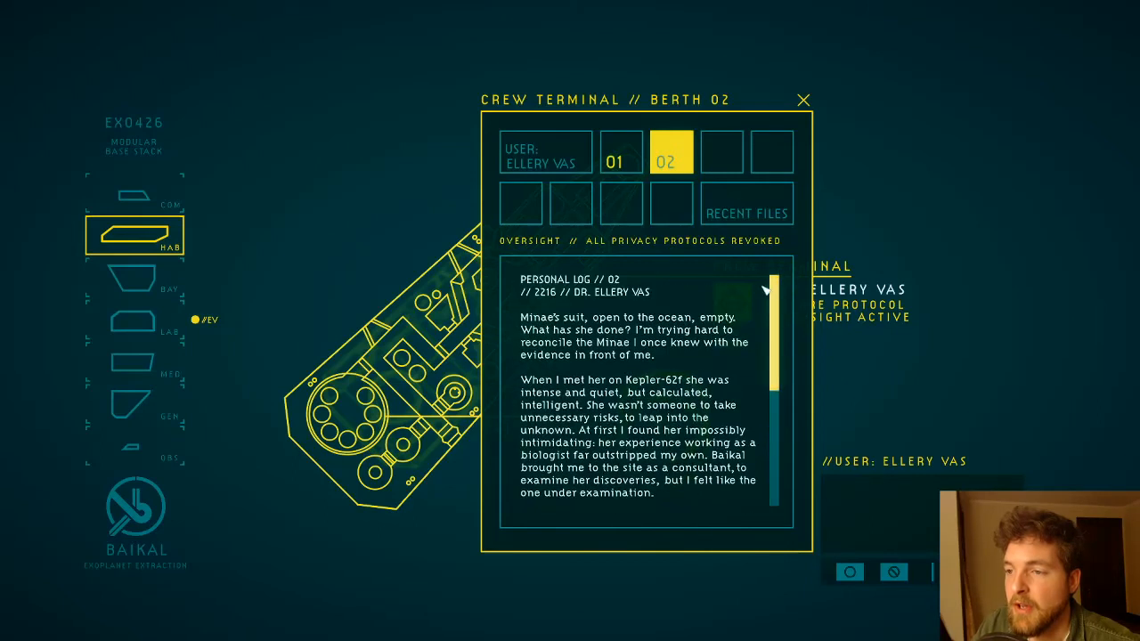
{"action": "scroll", "scroll_direction": "down", "scroll_amount": 3}
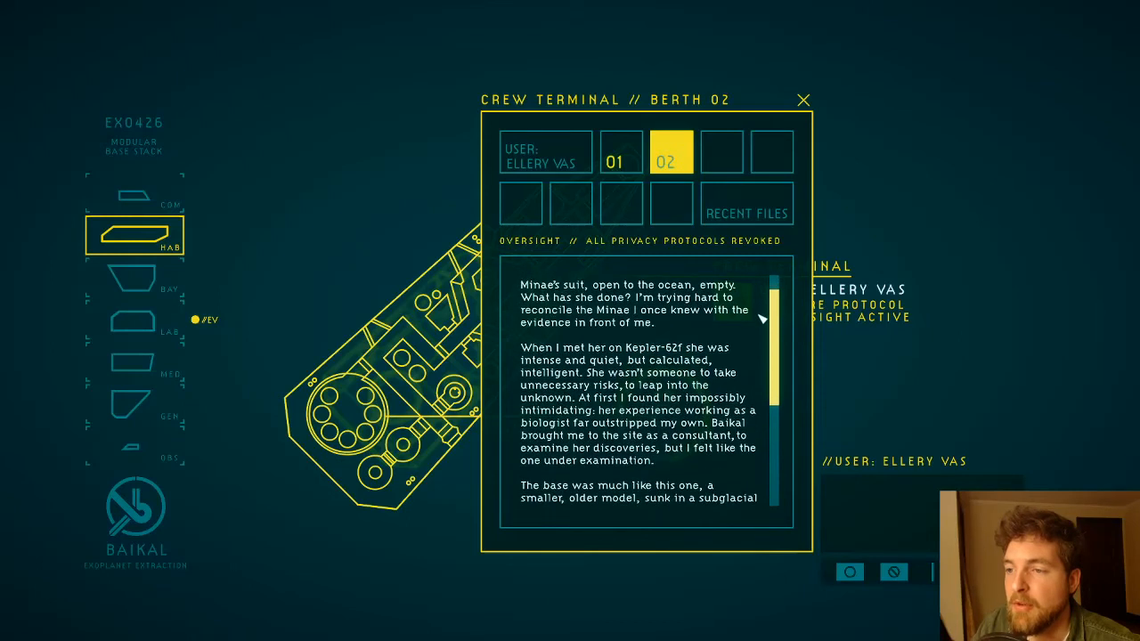
{"action": "scroll", "scroll_direction": "down", "scroll_amount": 3}
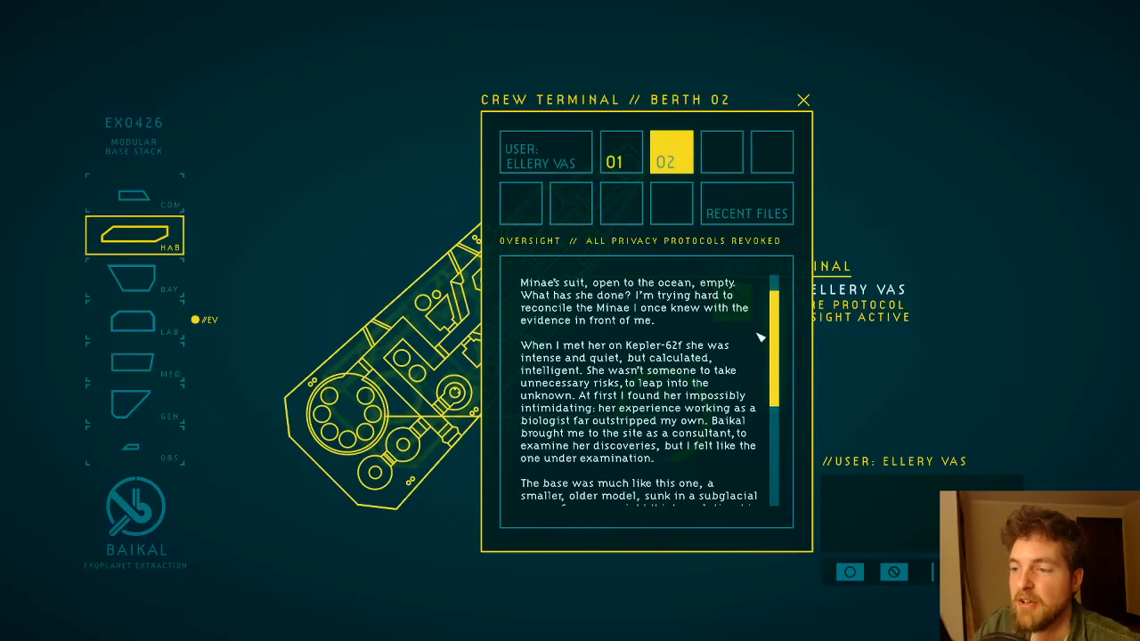
{"action": "scroll", "scroll_direction": "down", "scroll_amount": 3}
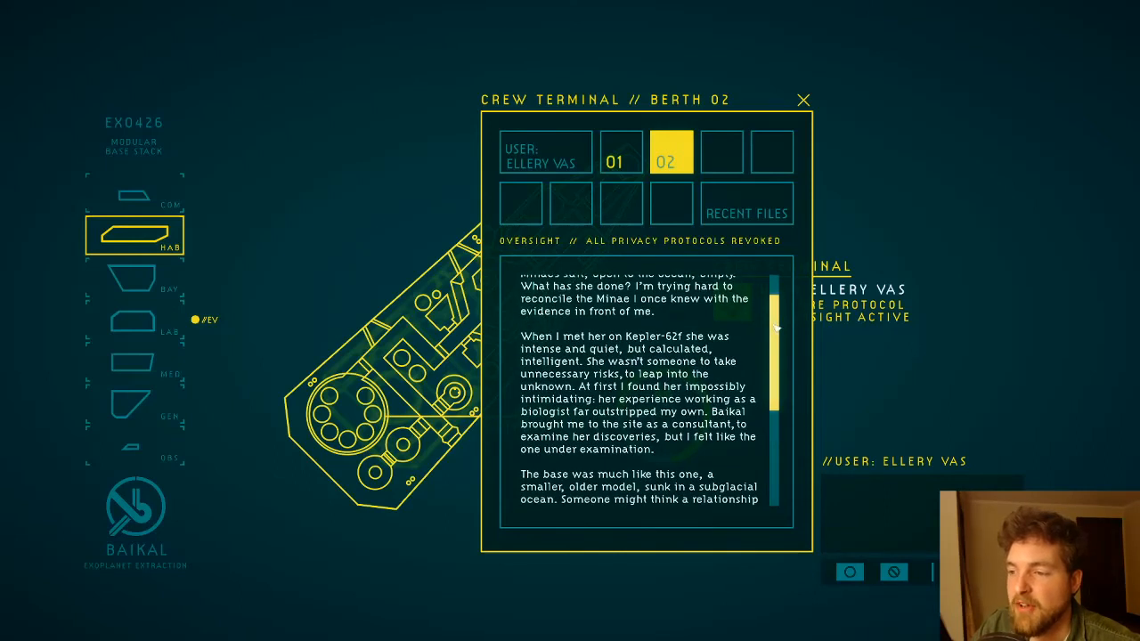
{"action": "scroll", "scroll_direction": "down", "scroll_amount": 3}
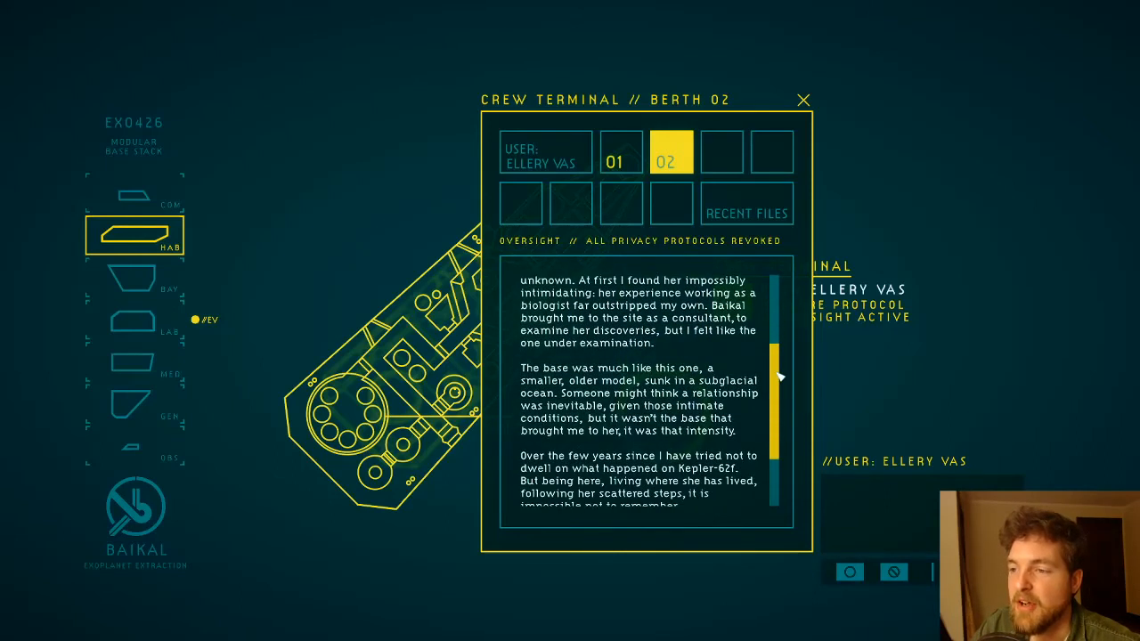
{"action": "scroll", "scroll_direction": "down", "scroll_amount": 3}
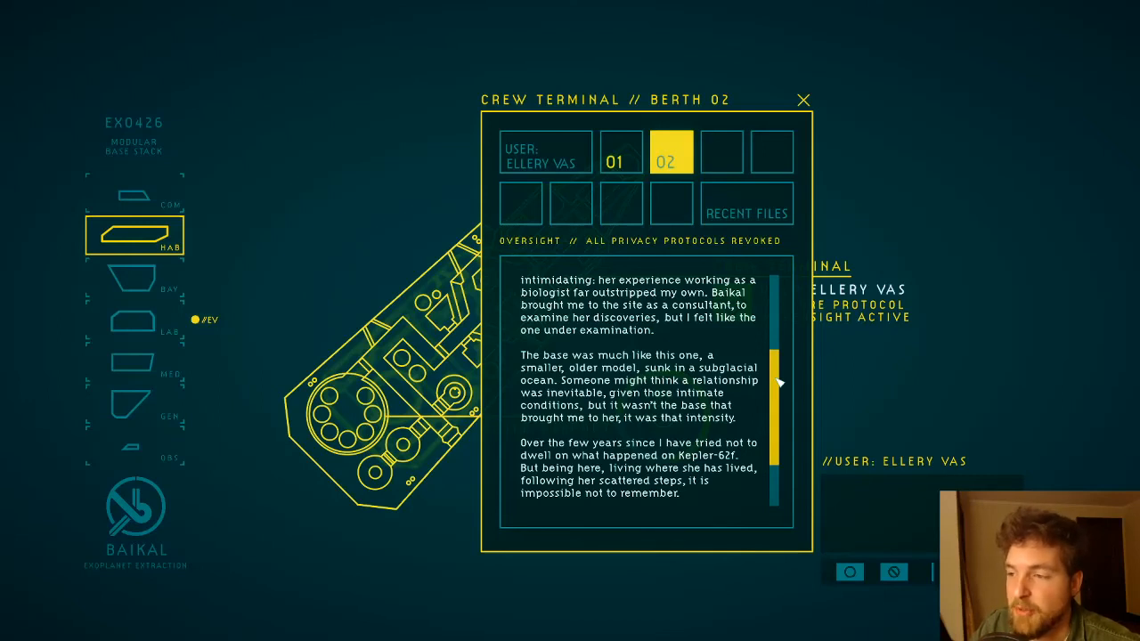
{"action": "scroll", "scroll_direction": "down", "scroll_amount": 3}
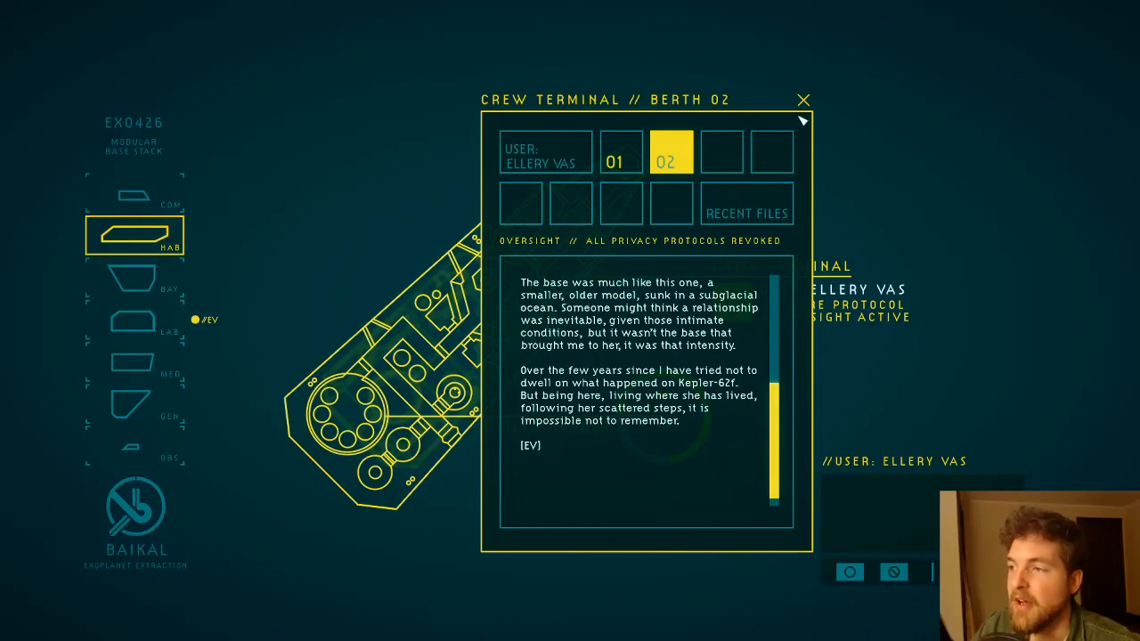
Step: Close the crew terminal and switch to the BAY module
{"action": "left_click", "coordinate": [803, 99]}
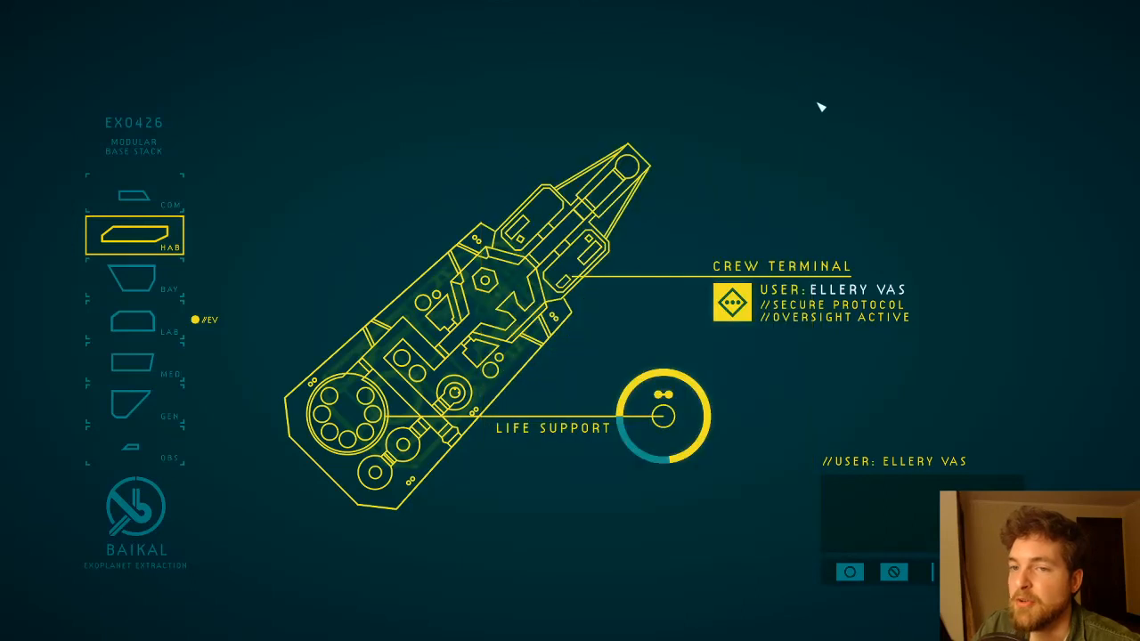
{"action": "mouse_move", "coordinate": [594, 363]}
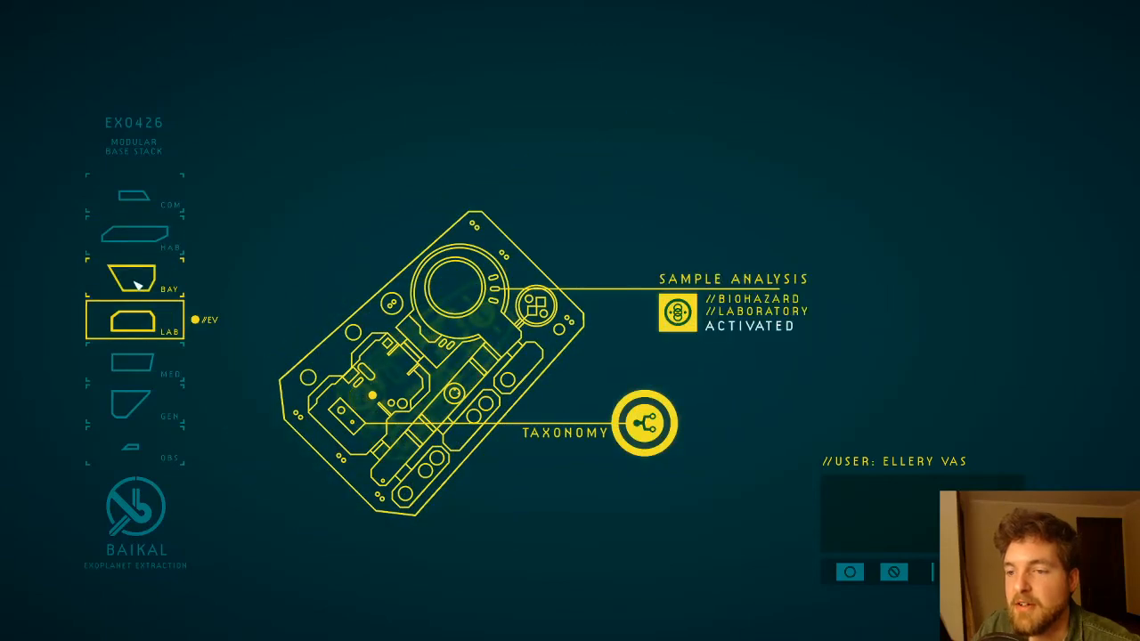
{"action": "left_click", "coordinate": [133, 283]}
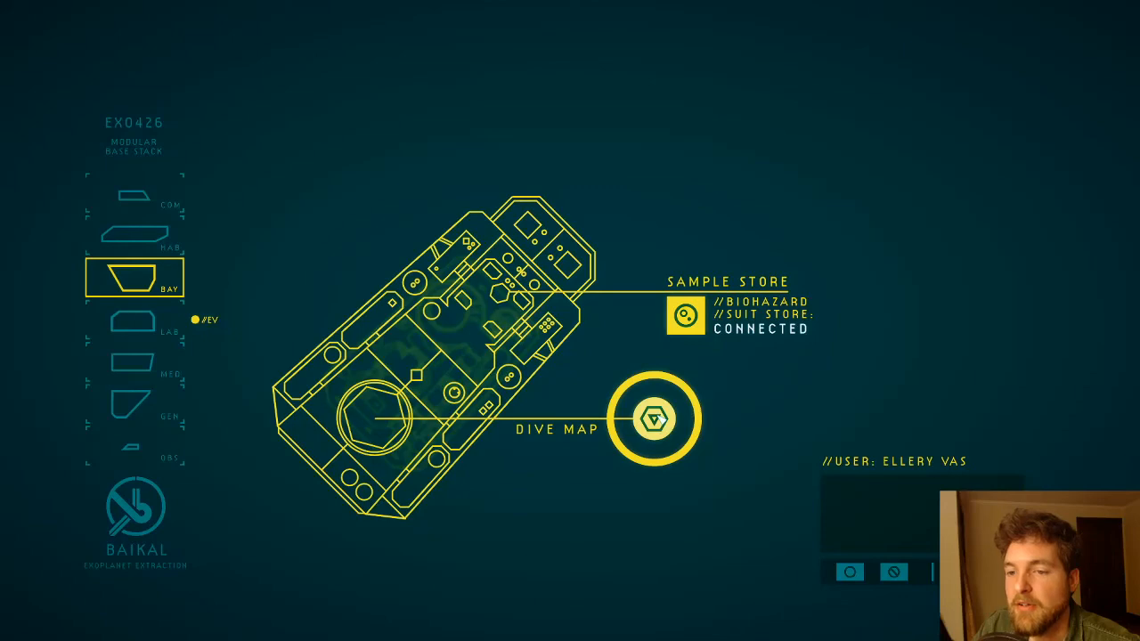
Step: Confirm a dive to the Central Reef waystation on the Dive Map
{"action": "left_click", "coordinate": [657, 426]}
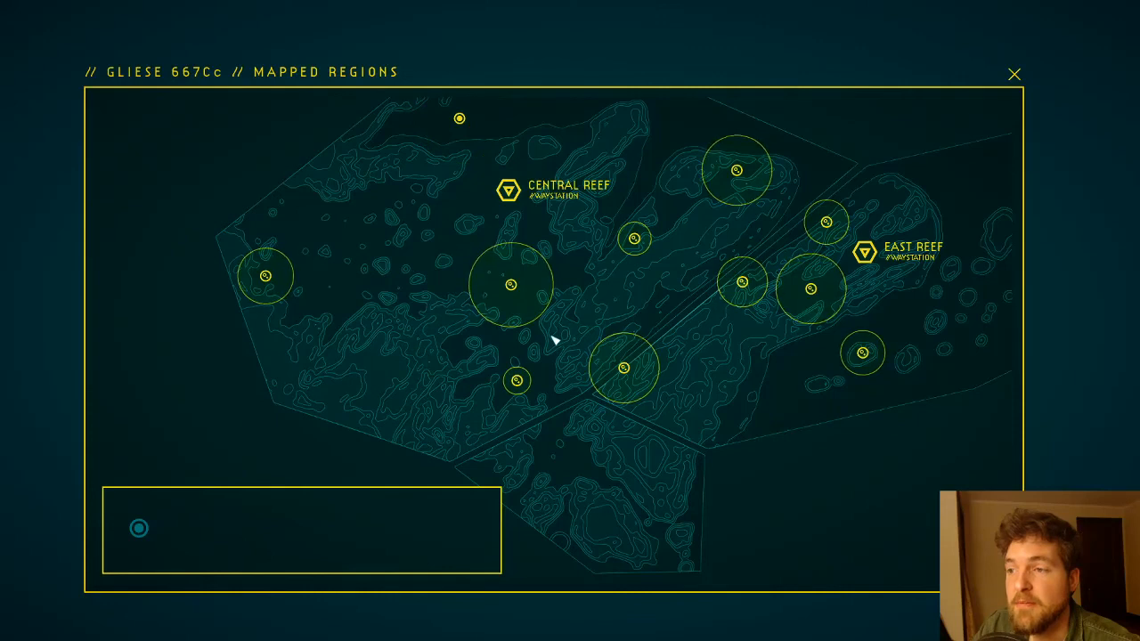
{"action": "mouse_move", "coordinate": [634, 305]}
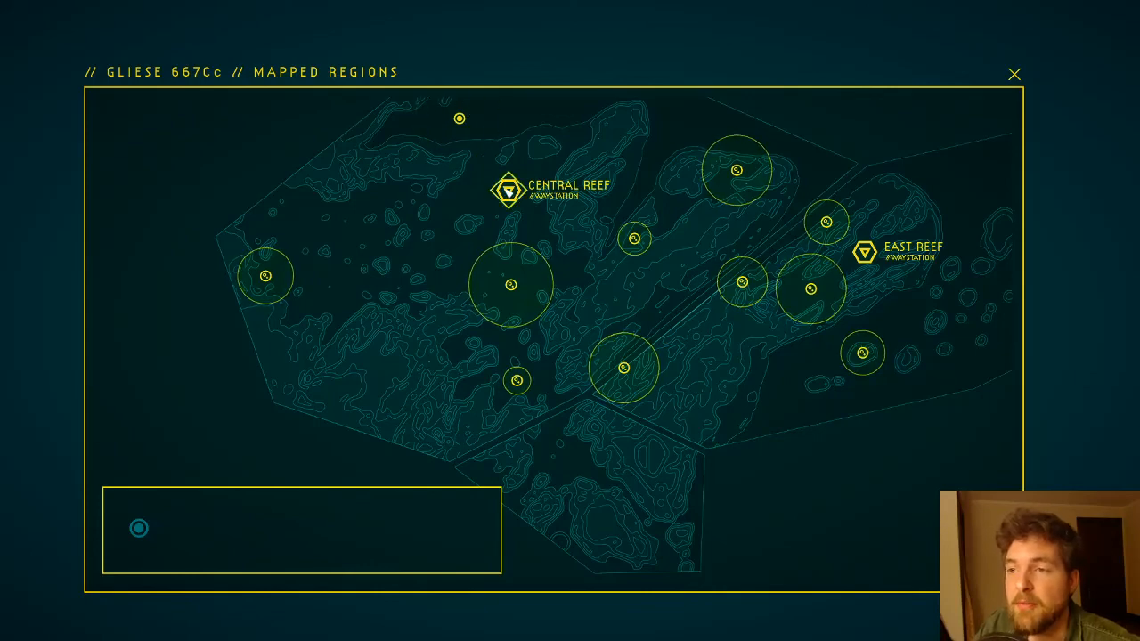
{"action": "left_click", "coordinate": [504, 191]}
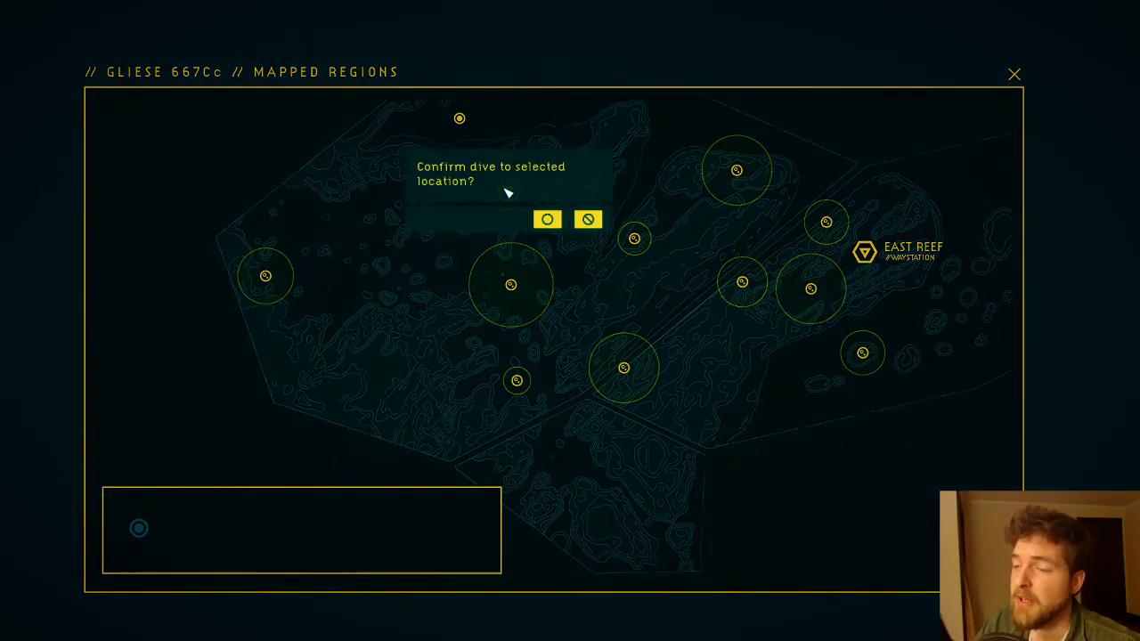
{"action": "left_click", "coordinate": [546, 219]}
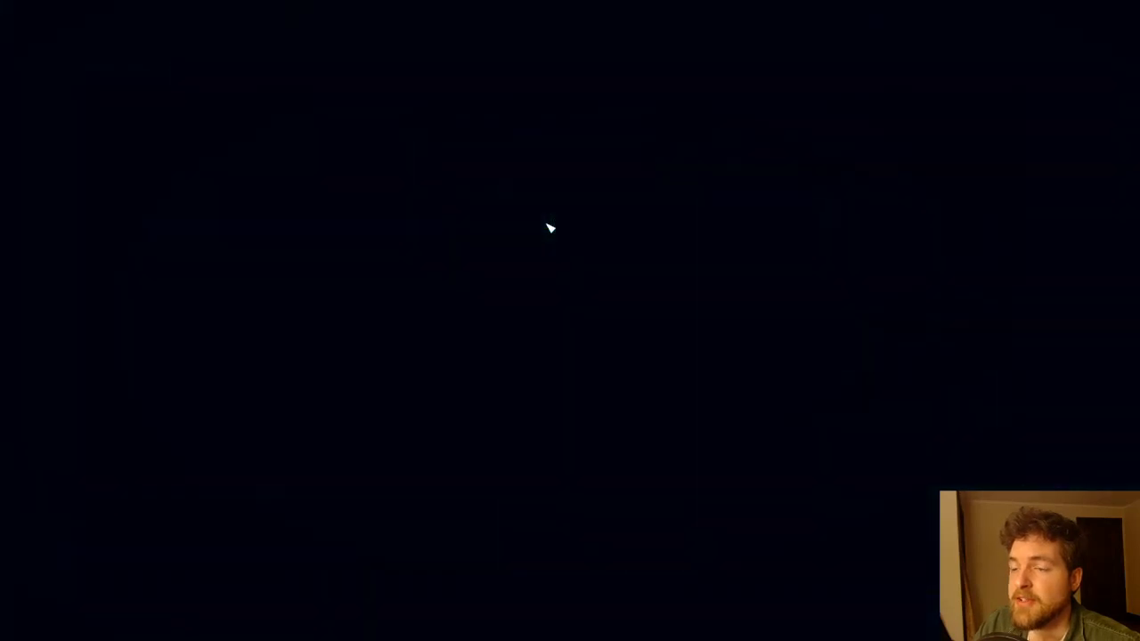